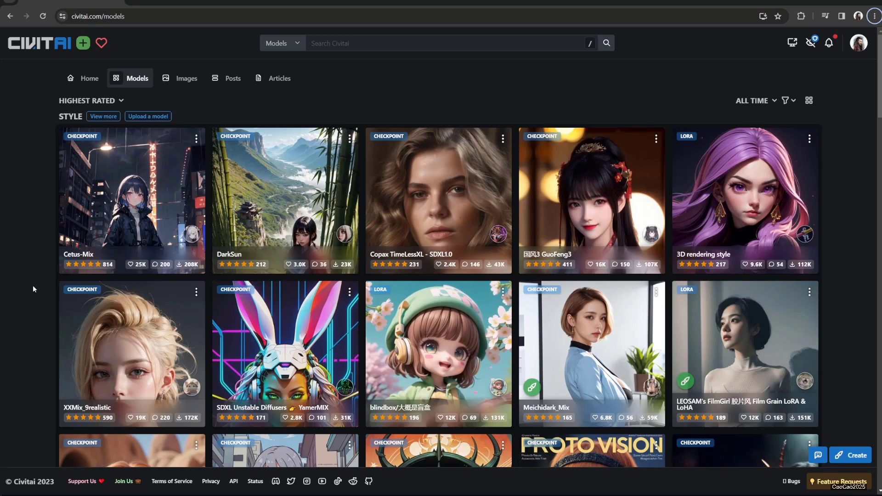
pyautogui.moveTo(34, 286)
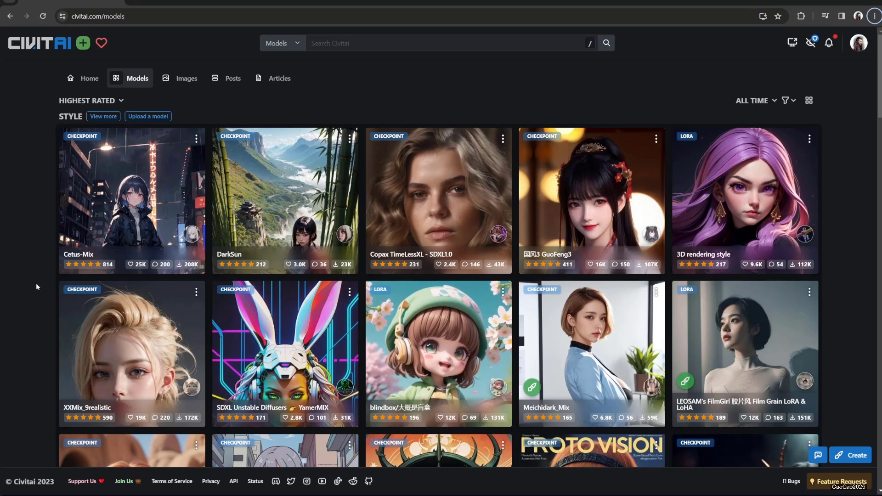
pyautogui.moveTo(34, 294)
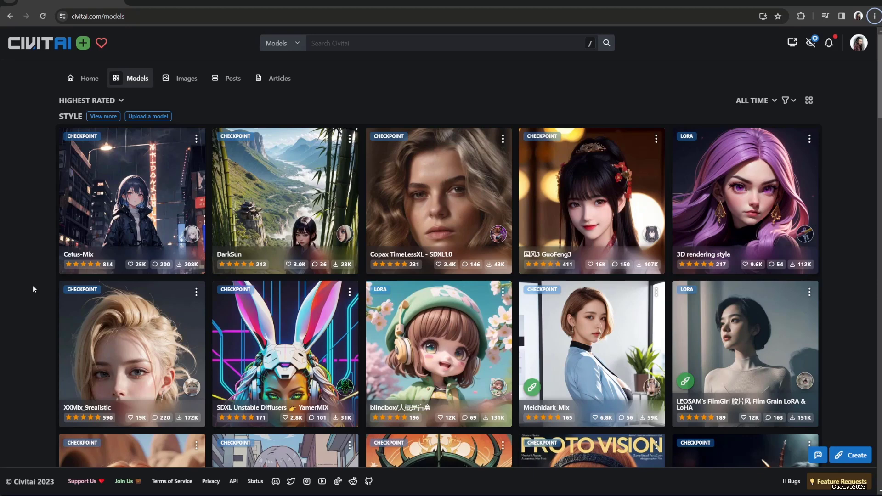
pyautogui.moveTo(59, 237)
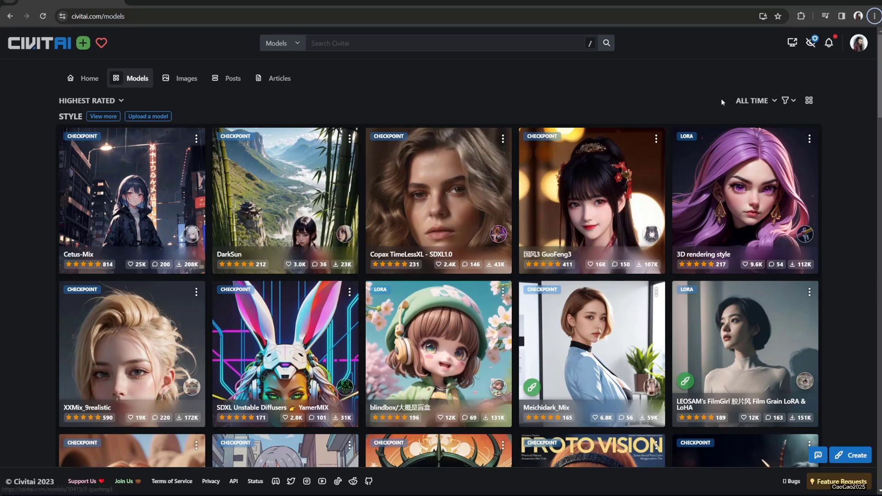
pyautogui.moveTo(502, 116)
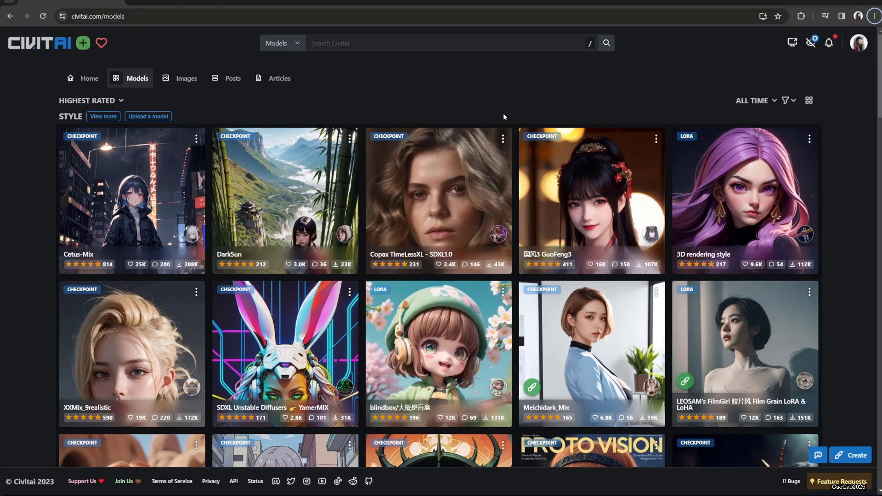
pyautogui.moveTo(394, 159)
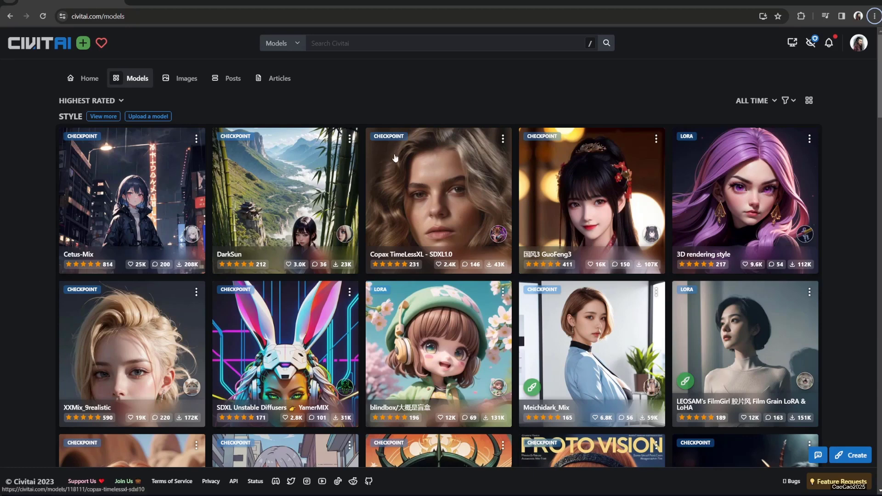
pyautogui.moveTo(774, 110)
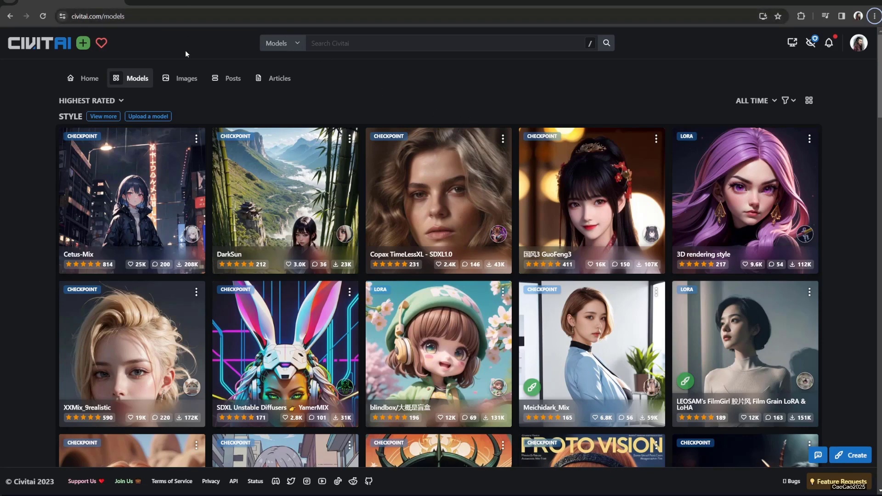
pyautogui.moveTo(697, 104)
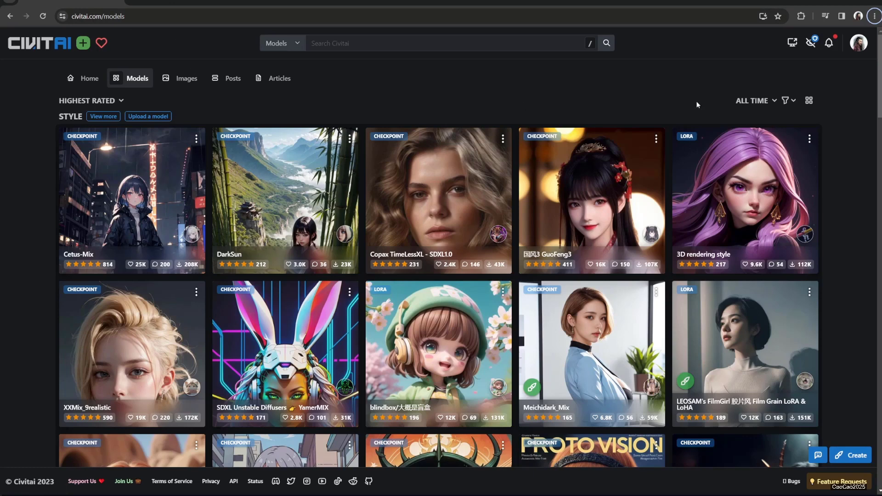
pyautogui.moveTo(334, 93)
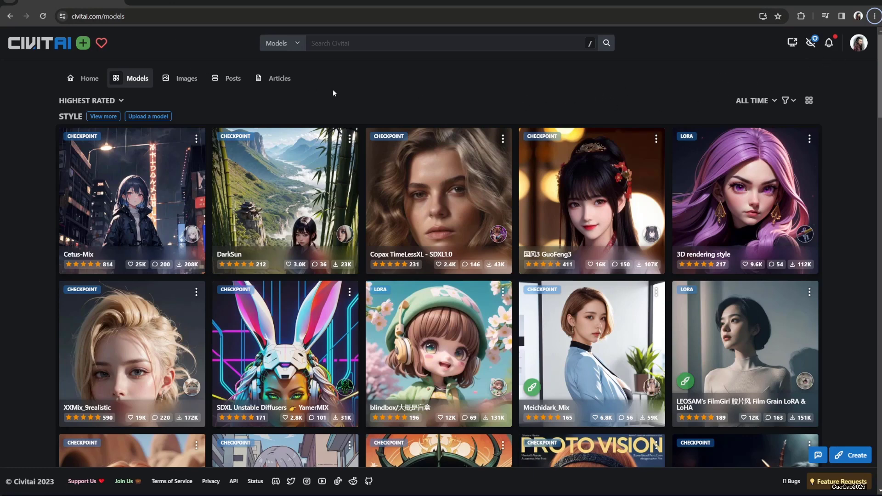
pyautogui.moveTo(89, 79)
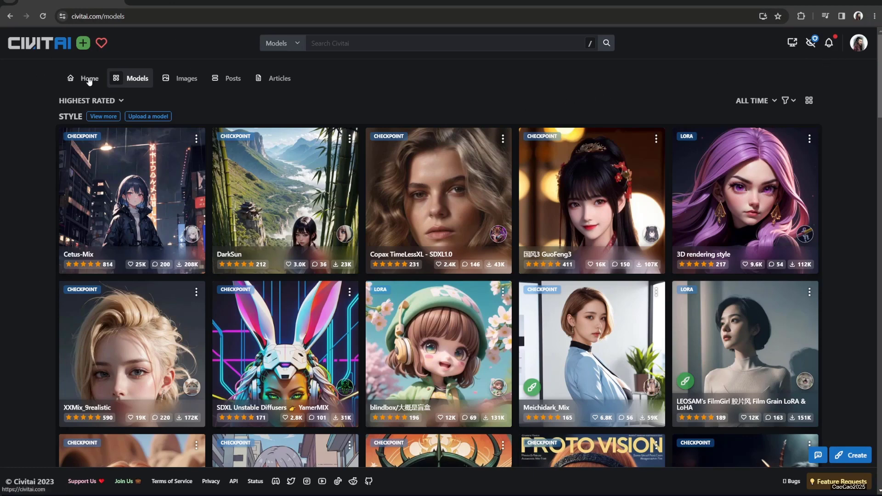
# Return to the Civitai models listing from the home page.
pyautogui.click(81, 78)
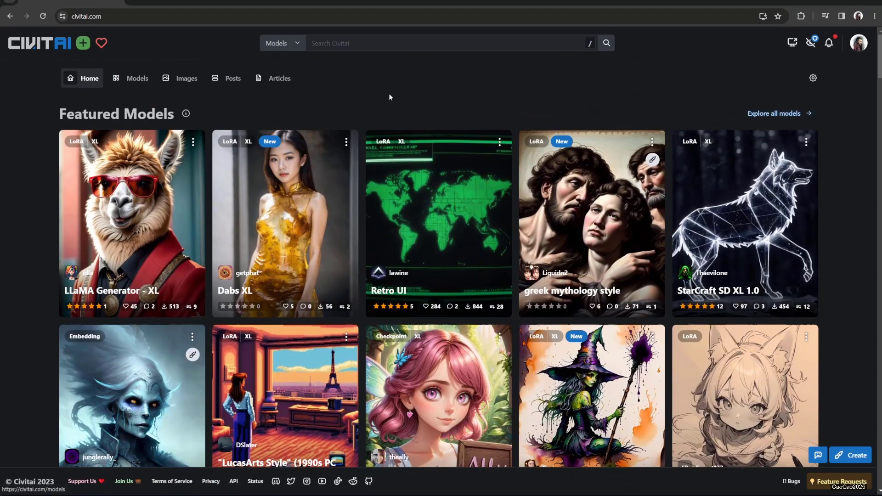
pyautogui.click(134, 78)
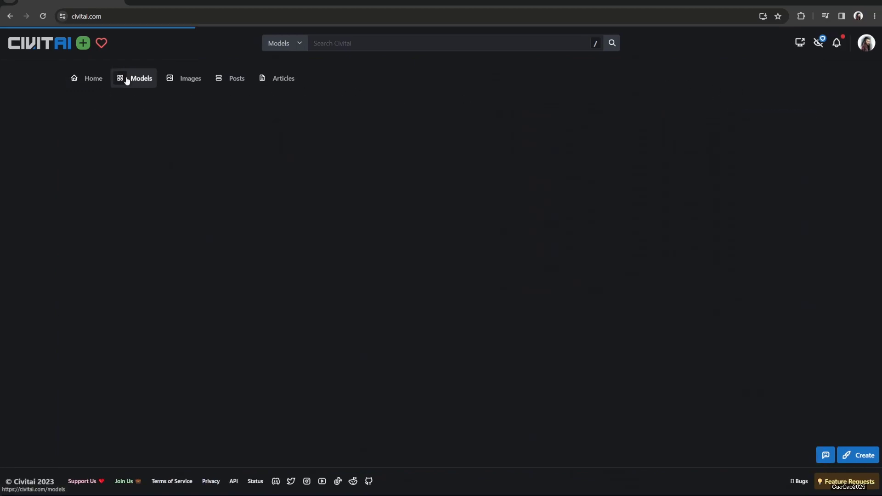
pyautogui.click(133, 78)
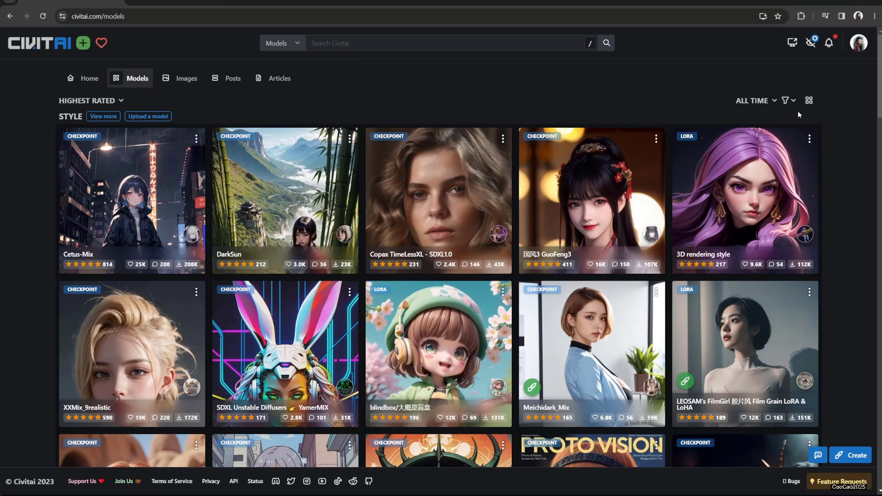
# Filter the models listing to Checkpoint model types only.
pyautogui.click(787, 100)
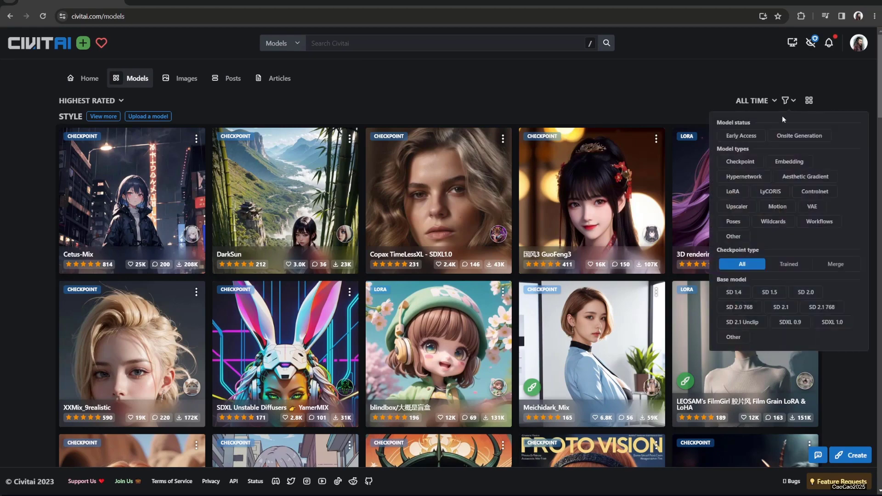
pyautogui.moveTo(766, 192)
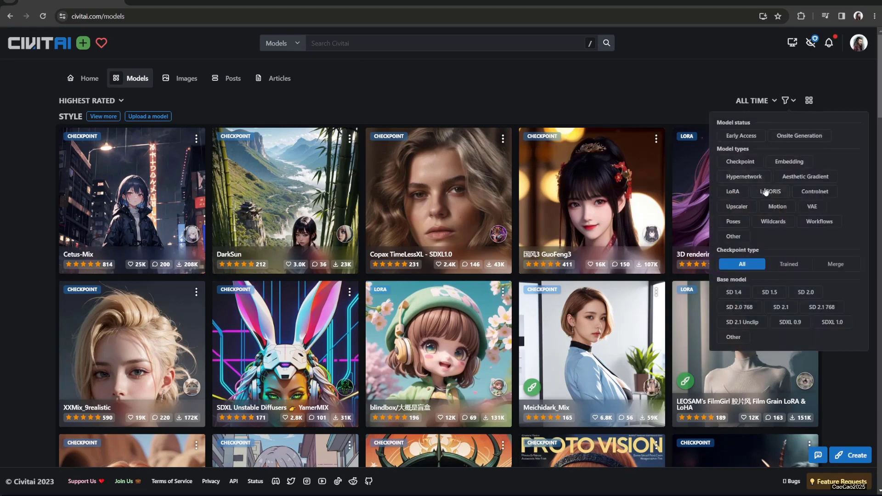
pyautogui.moveTo(750, 170)
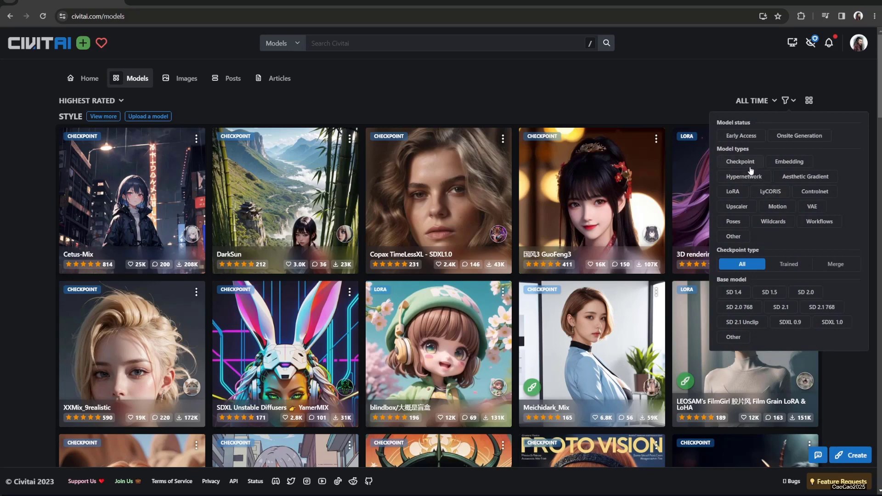
pyautogui.moveTo(766, 189)
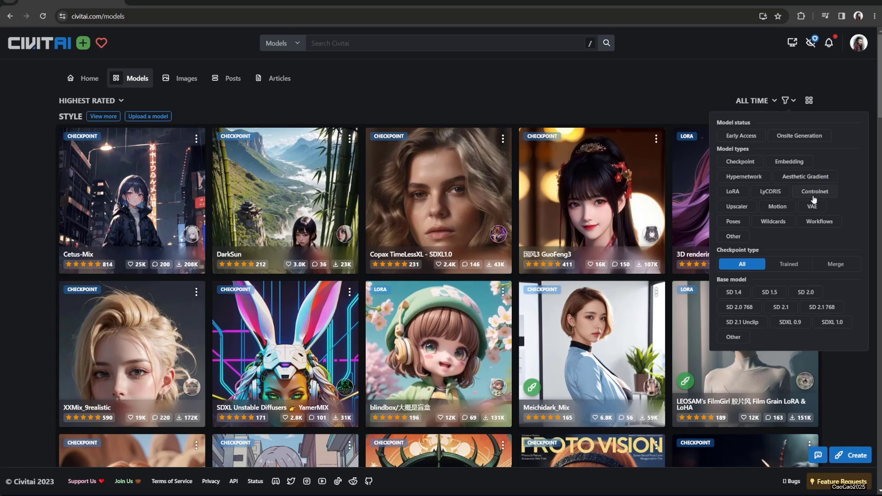
pyautogui.moveTo(798, 202)
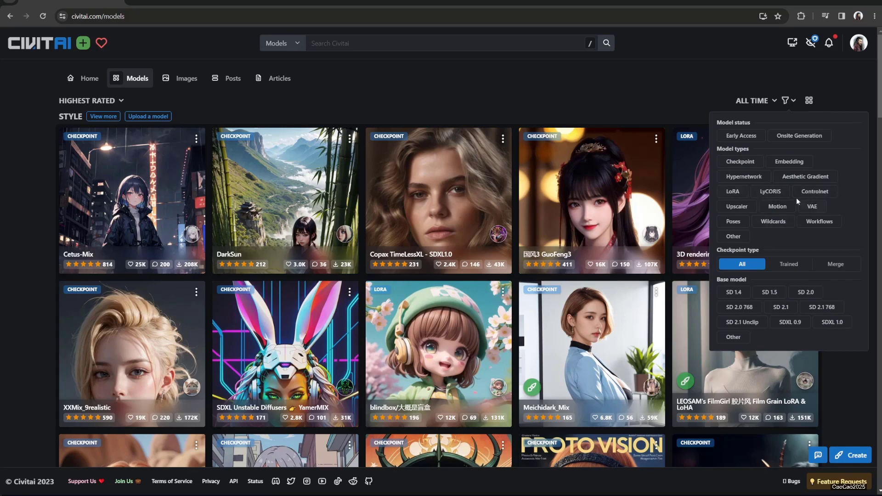
pyautogui.moveTo(774, 224)
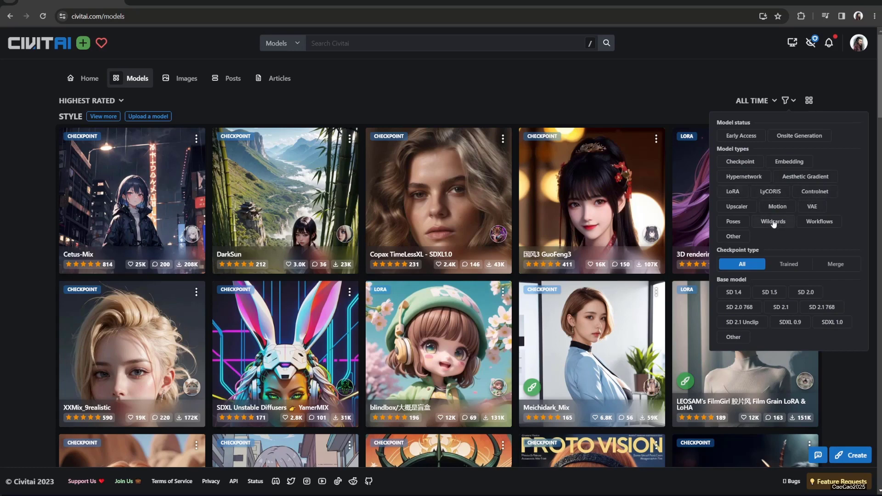
pyautogui.moveTo(776, 212)
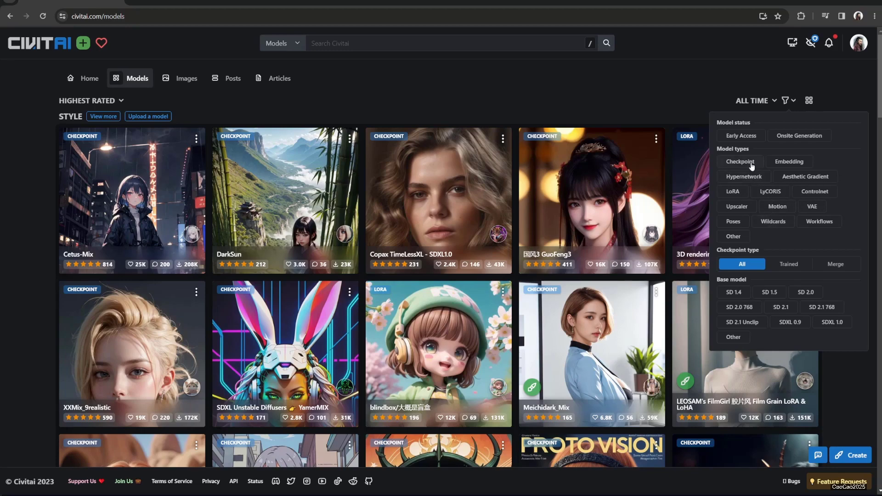
pyautogui.click(740, 161)
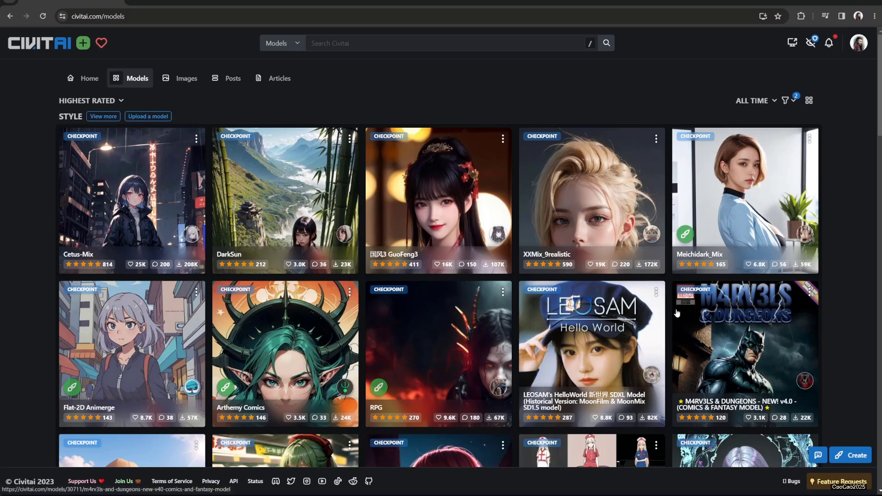
# Switch browsing mode to My Filters and scroll through the checkpoint categories.
pyautogui.scroll(-3)
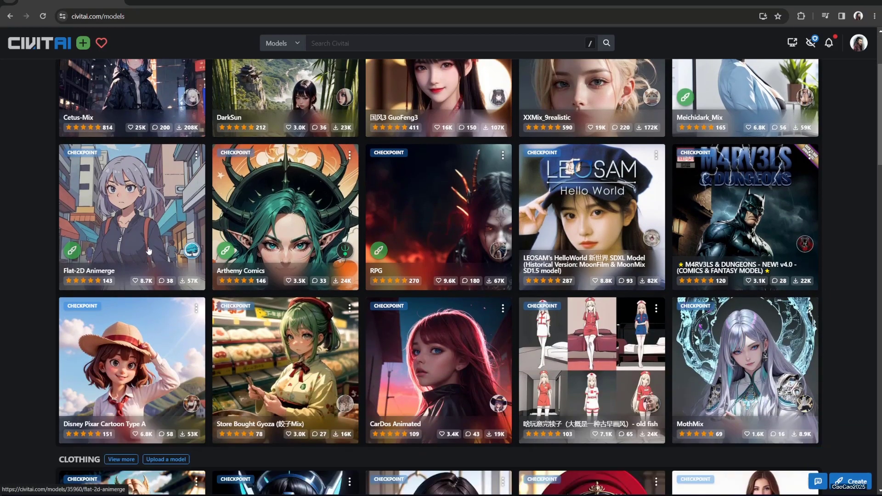
pyautogui.click(810, 43)
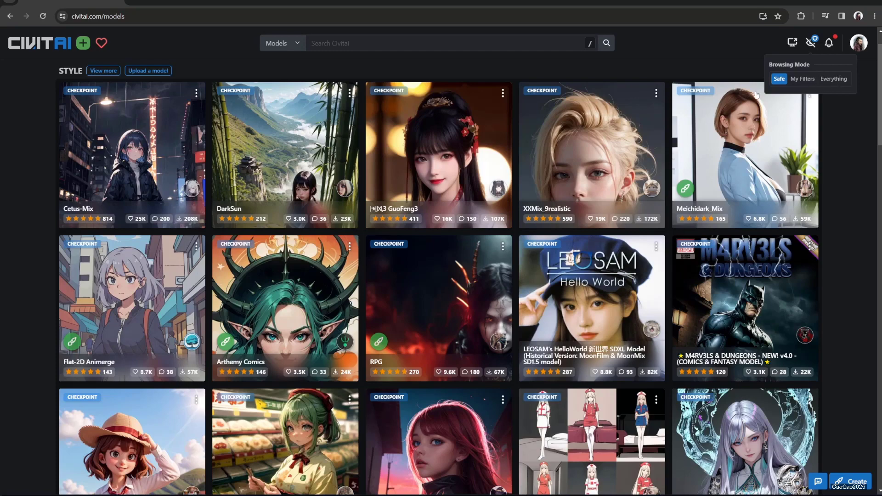
pyautogui.moveTo(692, 155)
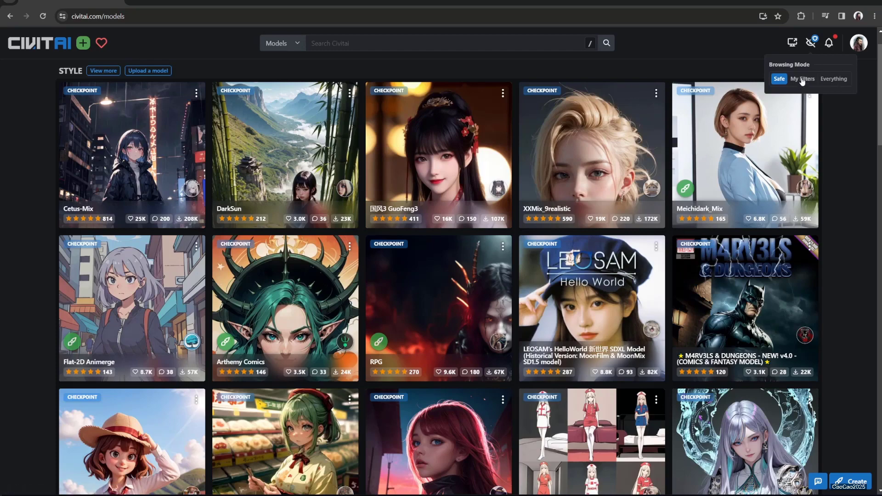
pyautogui.click(804, 79)
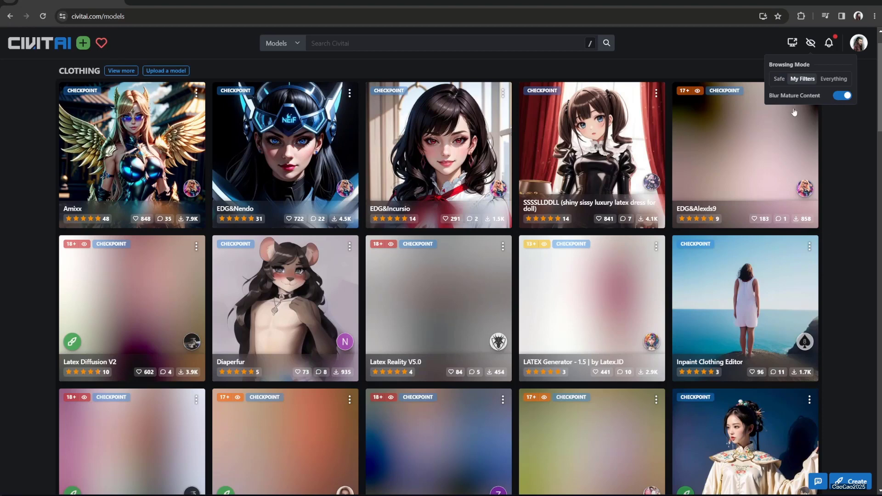
pyautogui.moveTo(622, 328)
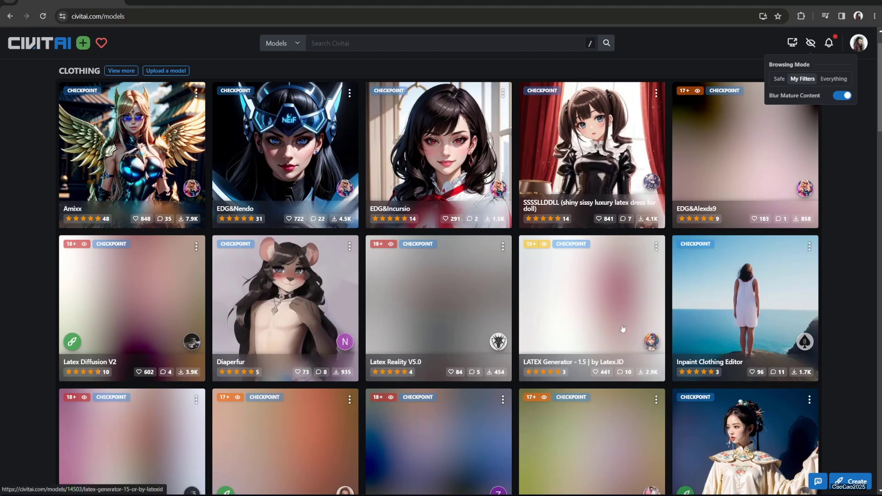
pyautogui.moveTo(588, 279)
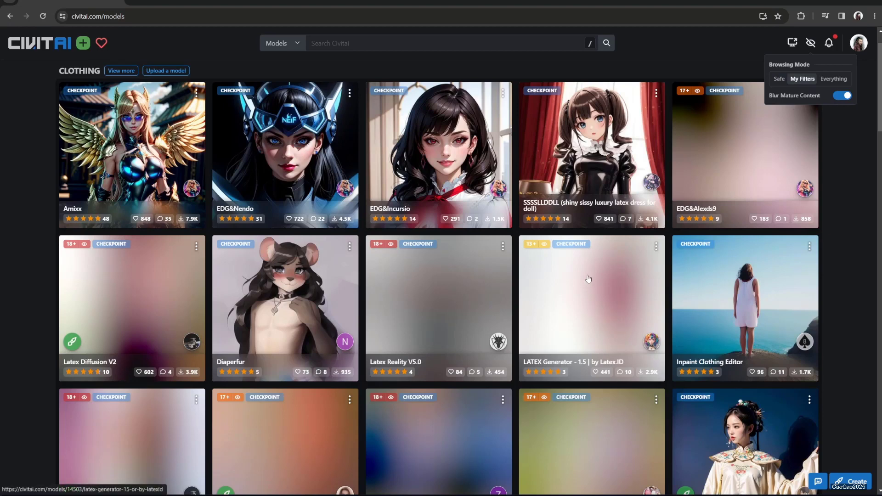
pyautogui.moveTo(419, 217)
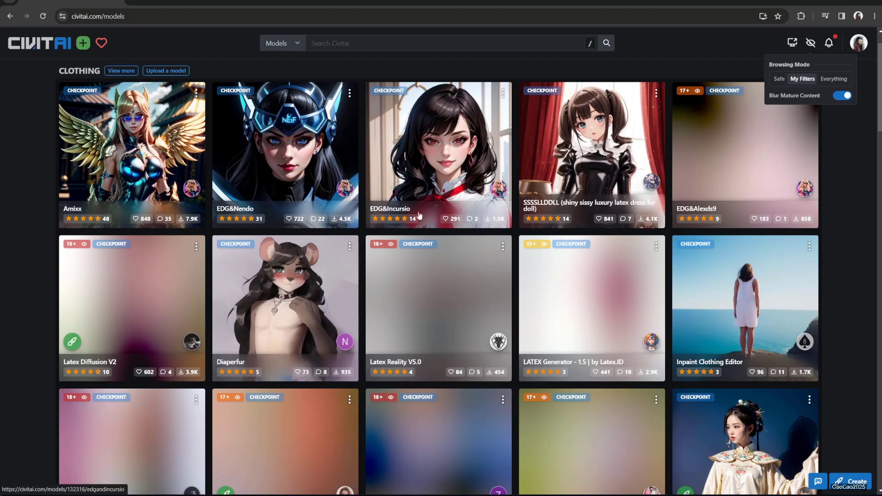
pyautogui.moveTo(246, 284)
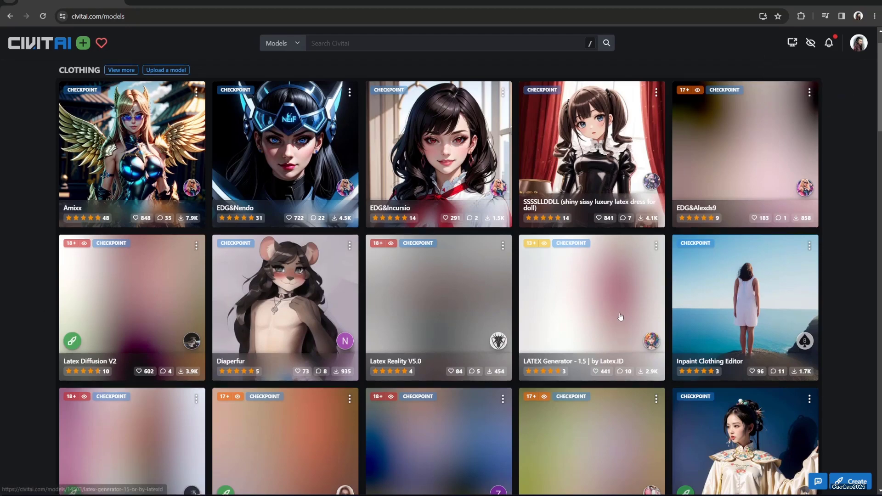
pyautogui.scroll(-3)
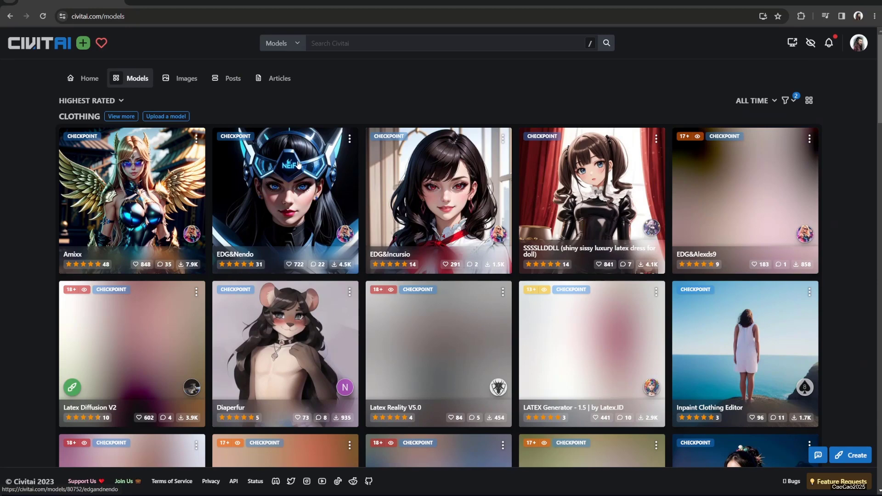
# View the full base model list, then return to the most-downloaded models feed.
pyautogui.scroll(-3)
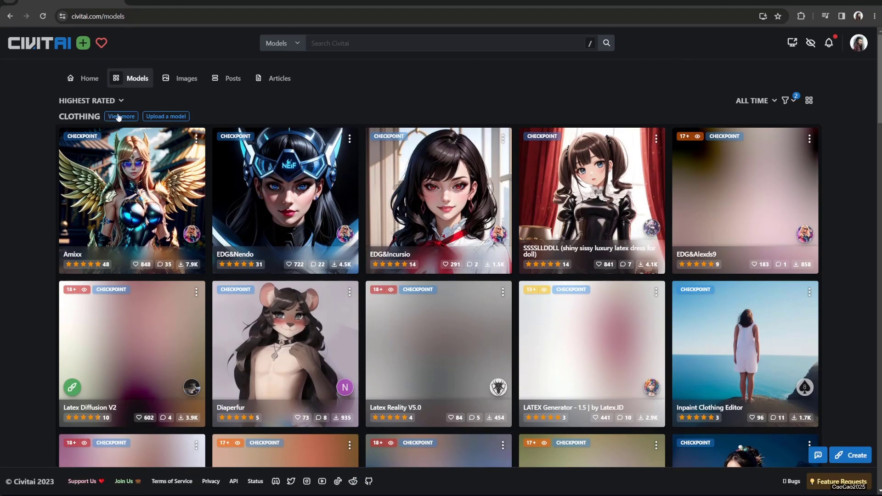
pyautogui.click(120, 116)
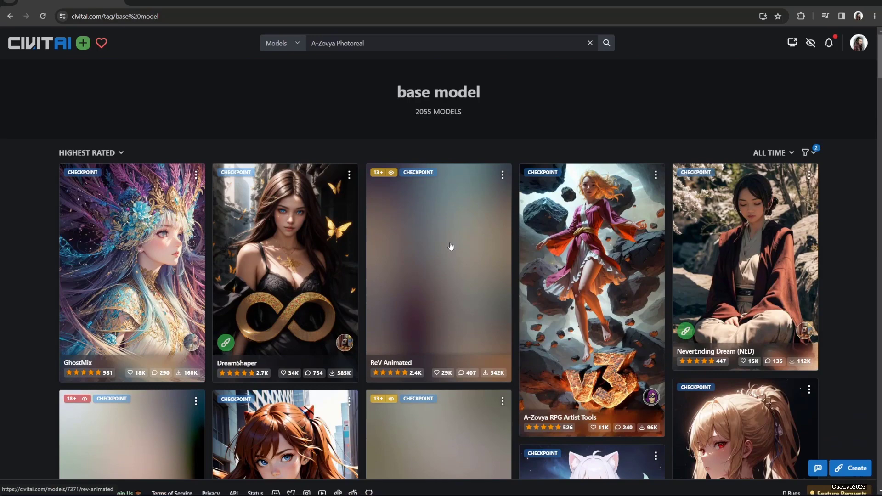
pyautogui.scroll(-3)
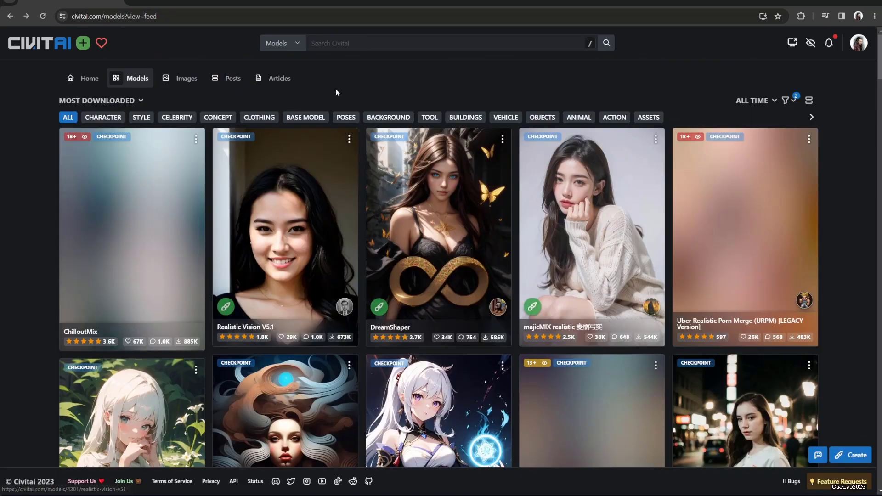
# Search for and open the A-Zovya Photoreal model page.
pyautogui.write('a zohya')
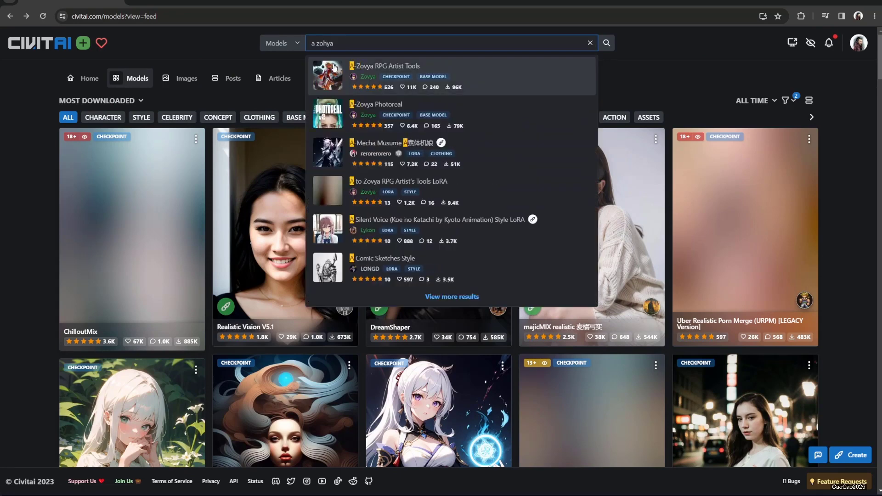
pyautogui.moveTo(380, 98)
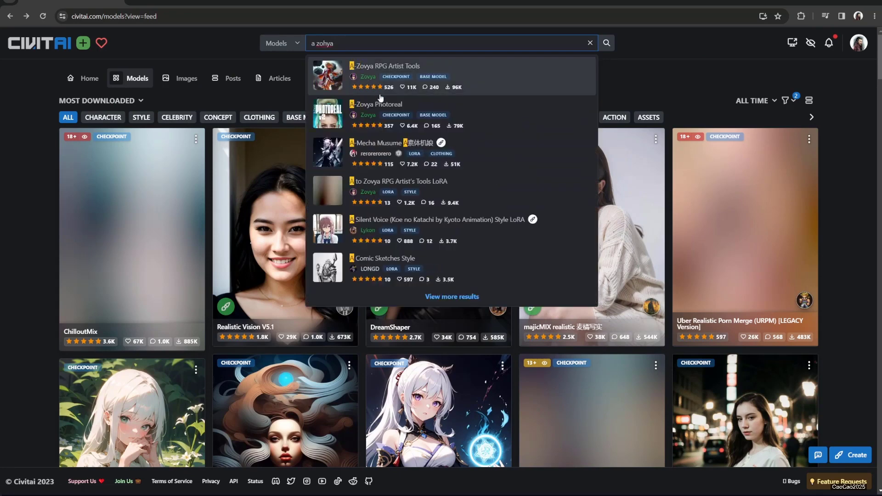
pyautogui.click(380, 104)
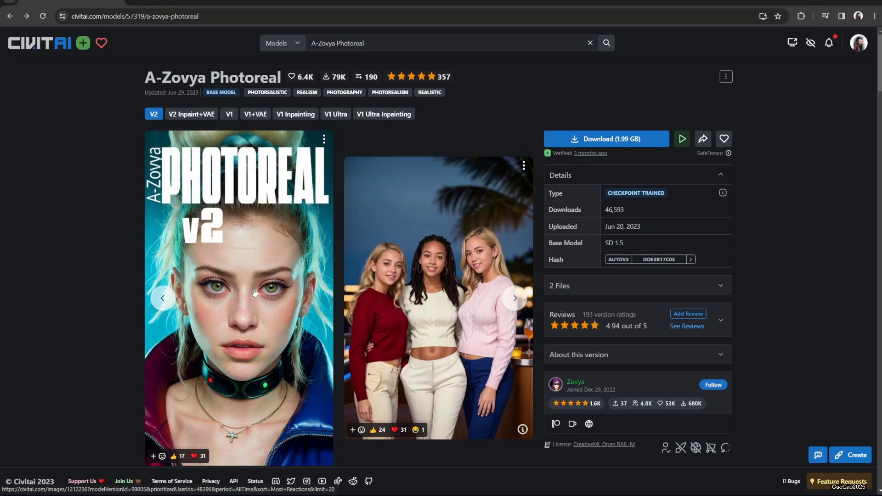
pyautogui.moveTo(328, 250)
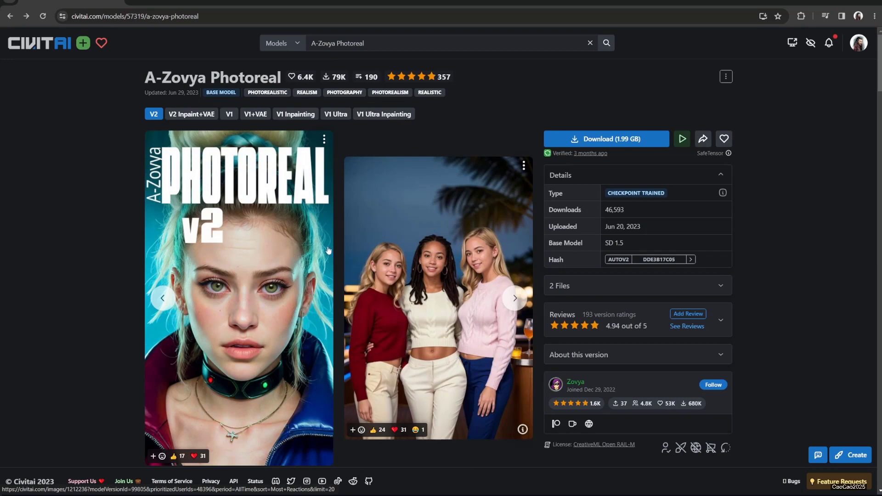
pyautogui.moveTo(422, 251)
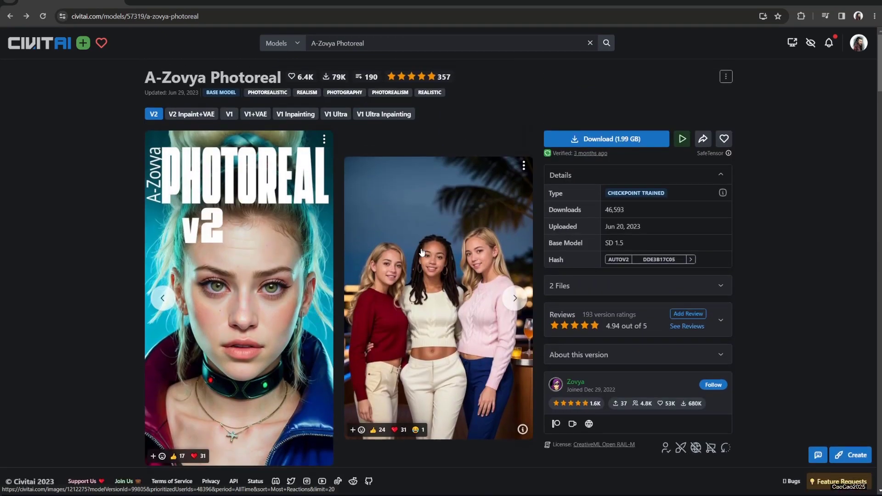
pyautogui.scroll(-3)
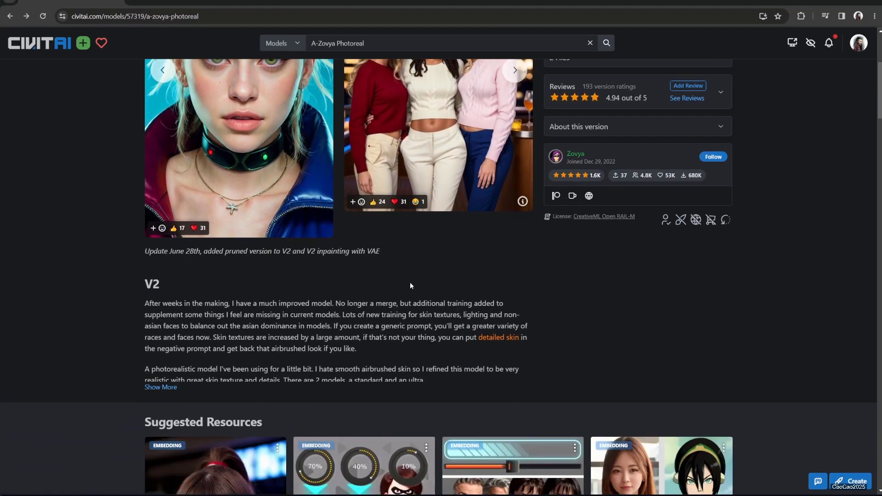
pyautogui.scroll(-3)
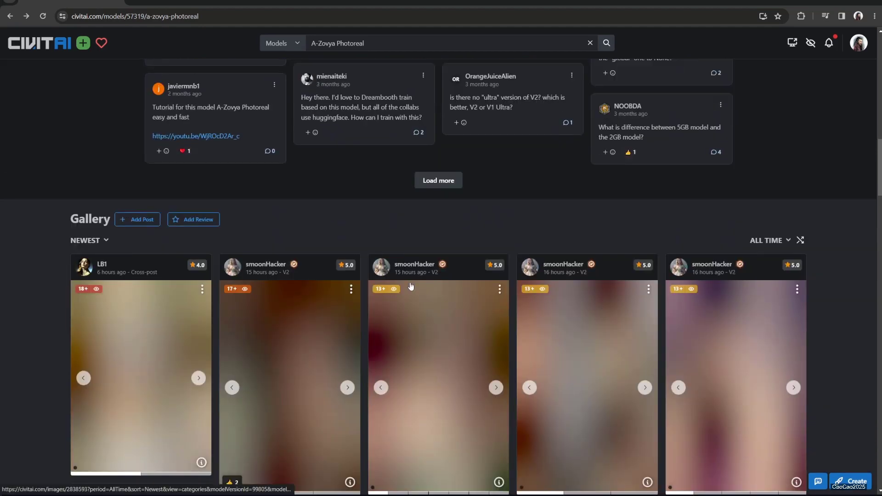
pyautogui.scroll(-3)
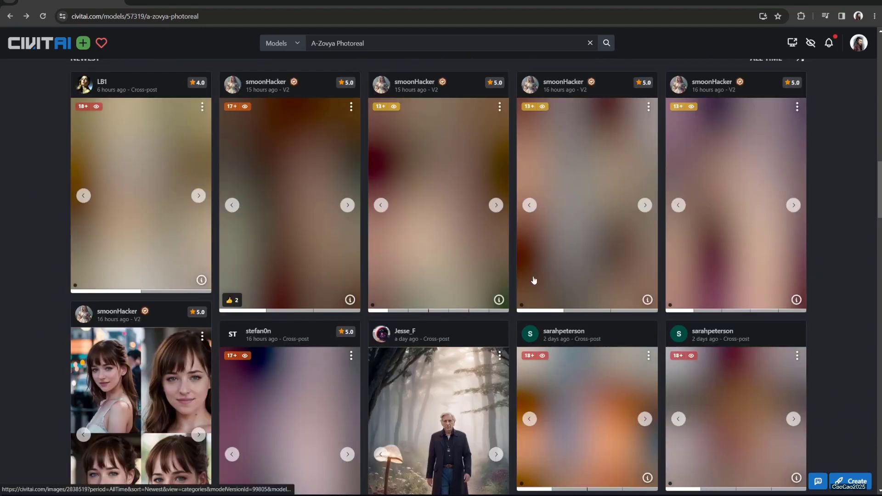
pyautogui.moveTo(549, 288)
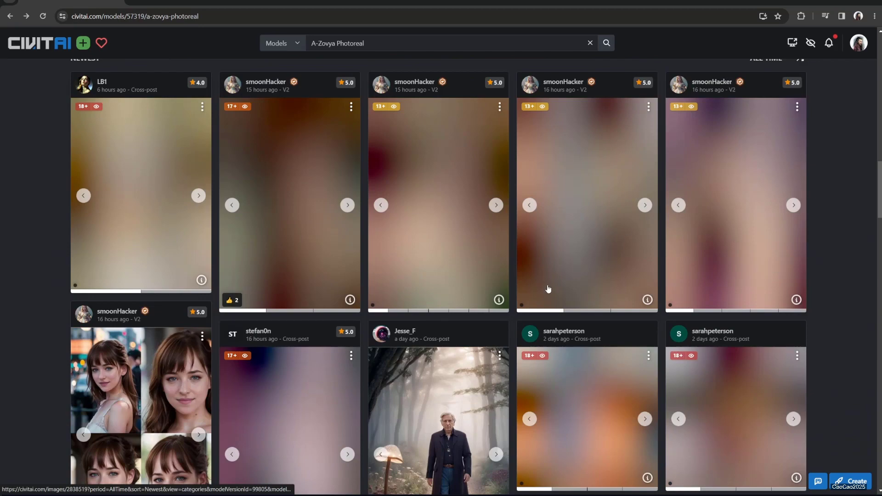
pyautogui.scroll(-3)
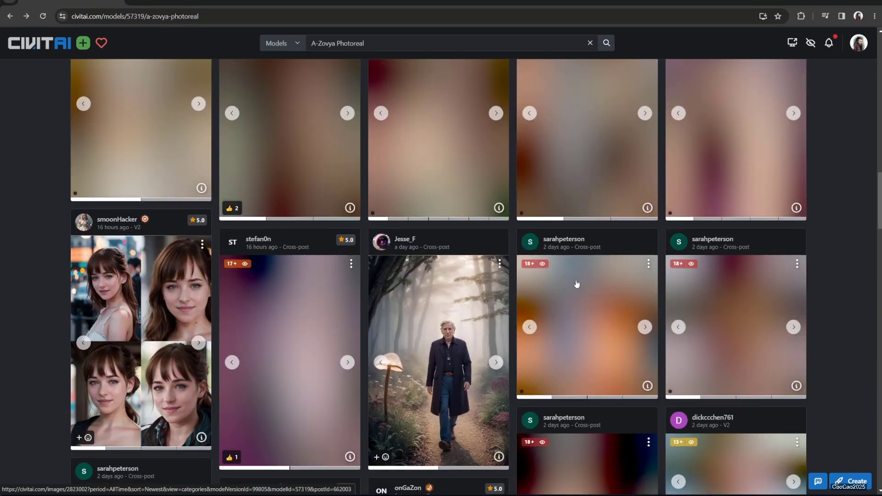
pyautogui.scroll(-3)
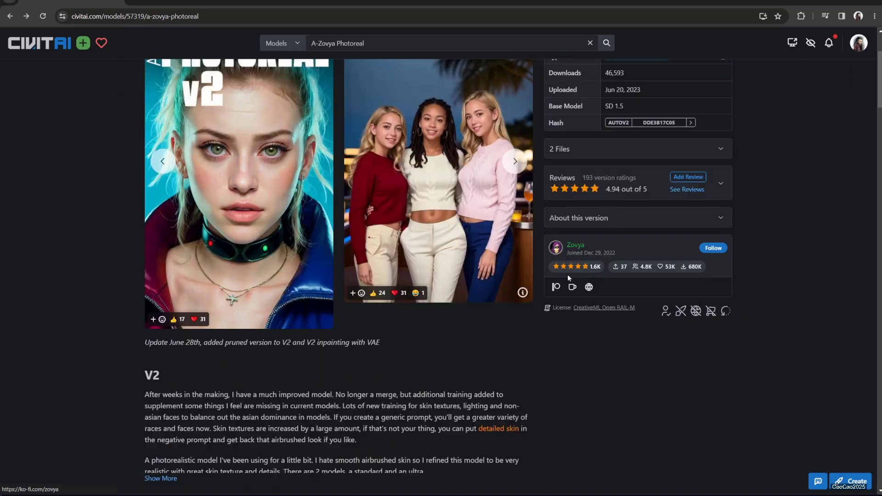
pyautogui.scroll(3)
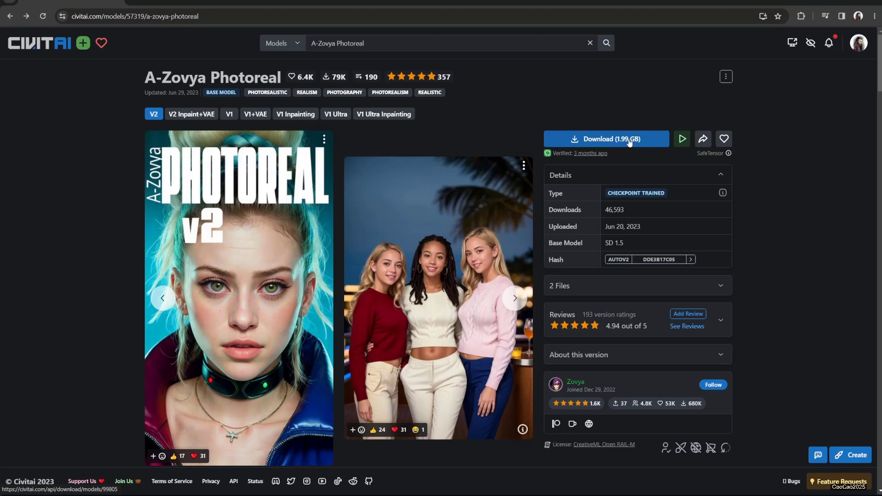
pyautogui.moveTo(629, 145)
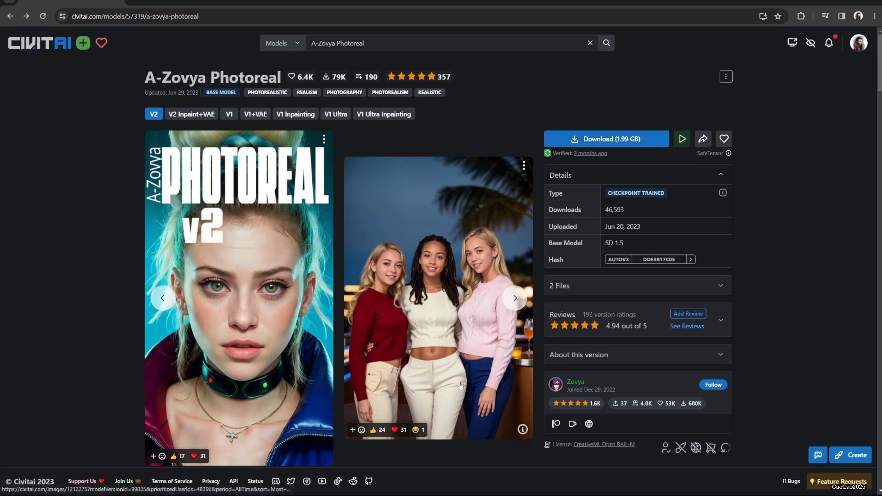
pyautogui.moveTo(369, 226)
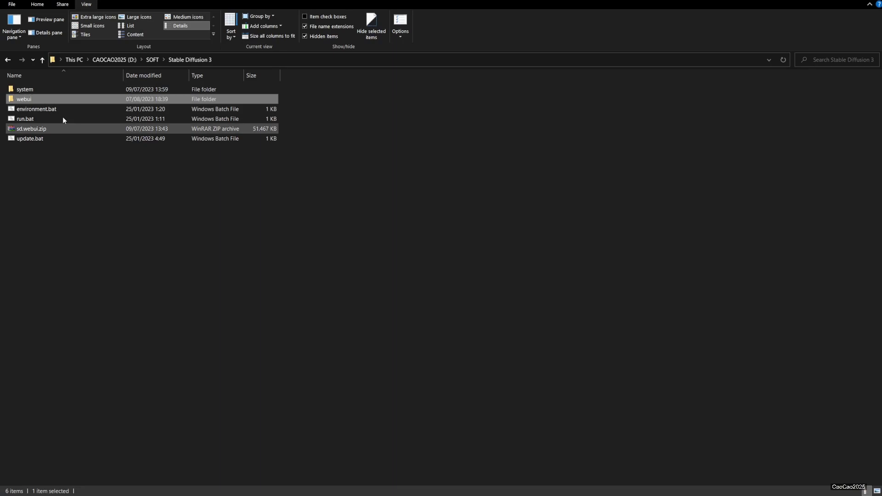
# Navigate into webui > models > Stable-diffusion where aZovyaPhotoreal_v2.safetensors is stored.
pyautogui.doubleClick(24, 100)
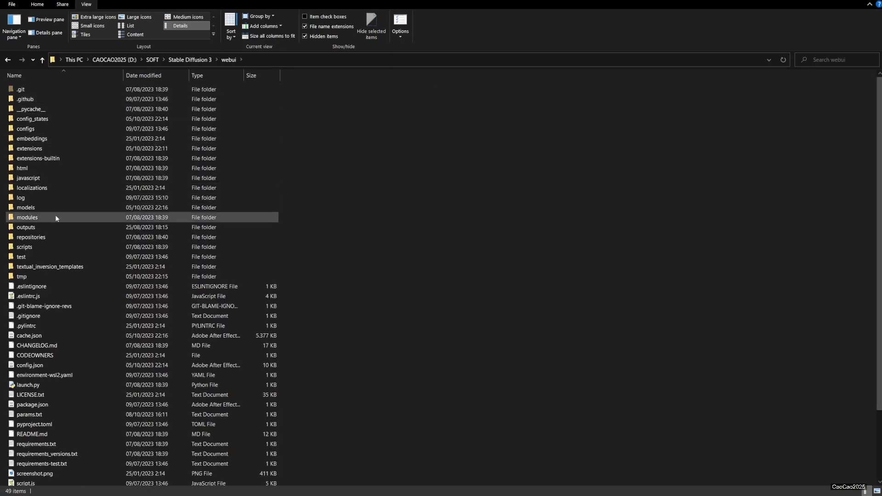
pyautogui.doubleClick(26, 206)
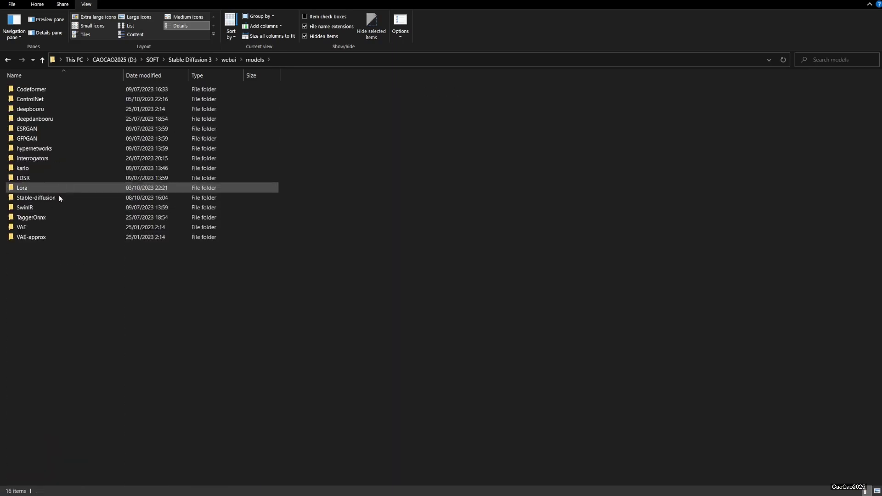
pyautogui.doubleClick(36, 197)
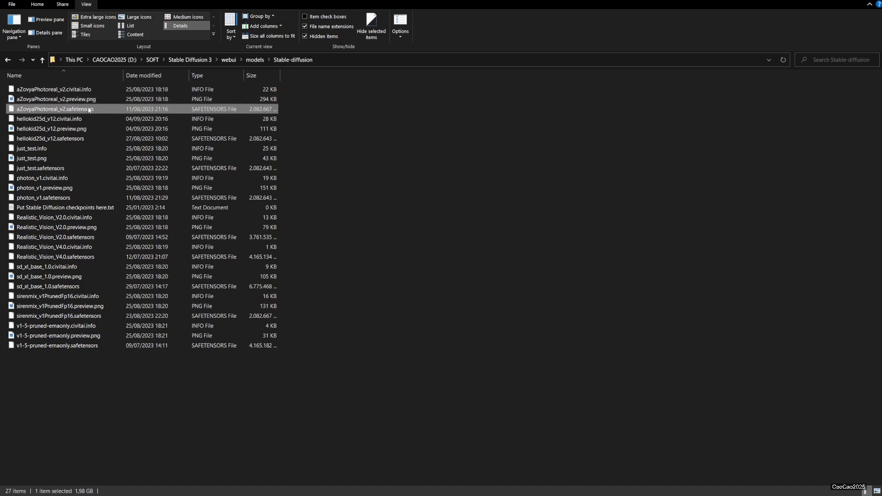
pyautogui.moveTo(371, 442)
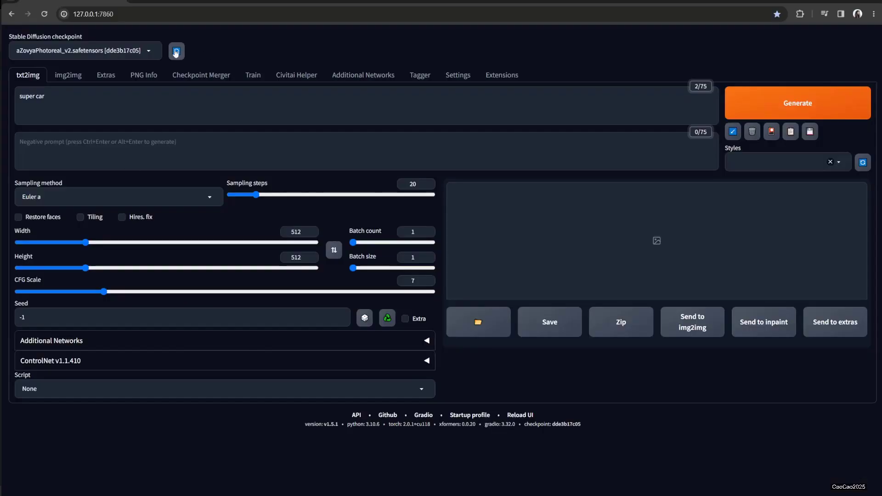
# Refresh the checkpoint list and select aZovyaPhotoreal_v2 as the active checkpoint.
pyautogui.click(85, 50)
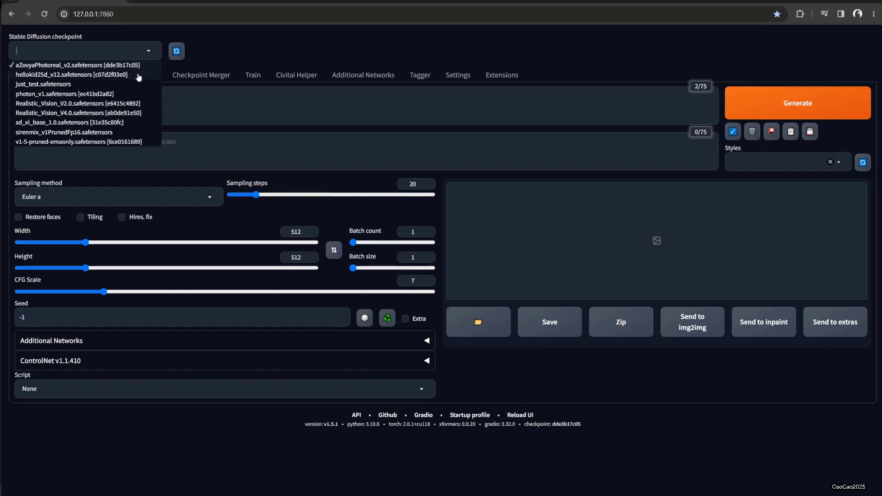
pyautogui.click(76, 65)
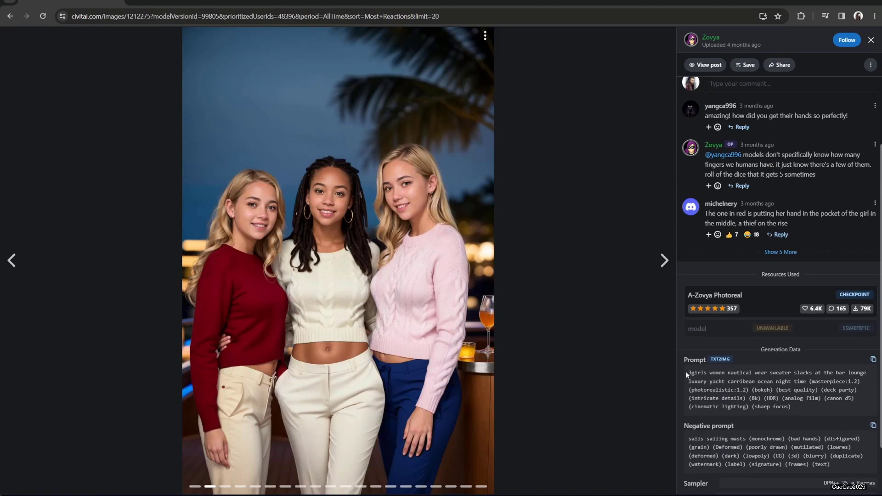
# Step through the A-Zovya Photoreal gallery to the crowned cat image and copy its generation data.
pyautogui.scroll(-3)
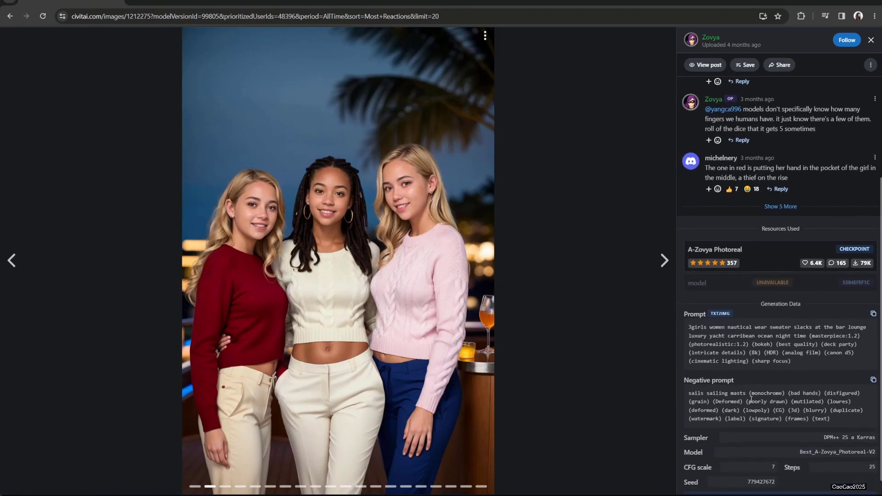
pyautogui.moveTo(874, 314)
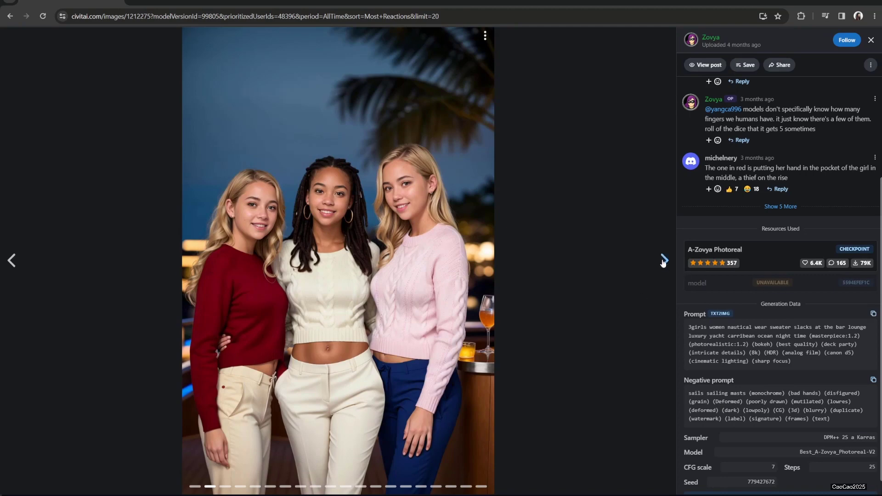
pyautogui.click(665, 260)
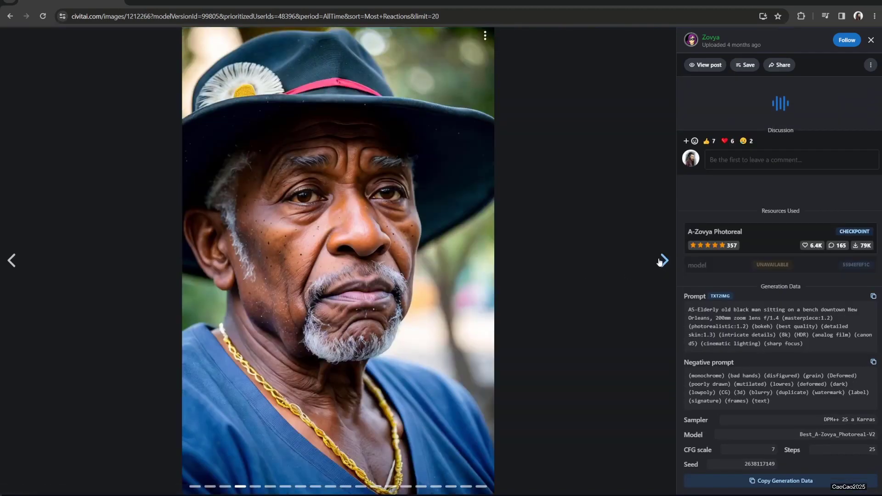
pyautogui.click(663, 261)
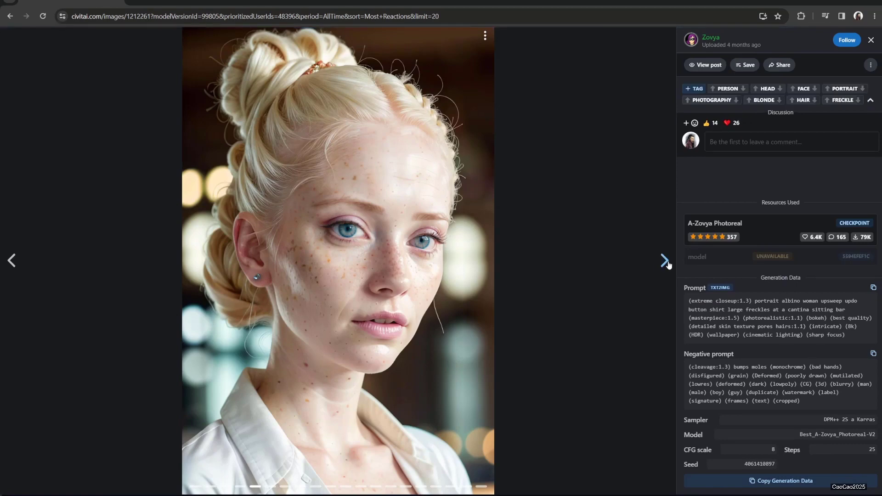
pyautogui.click(665, 260)
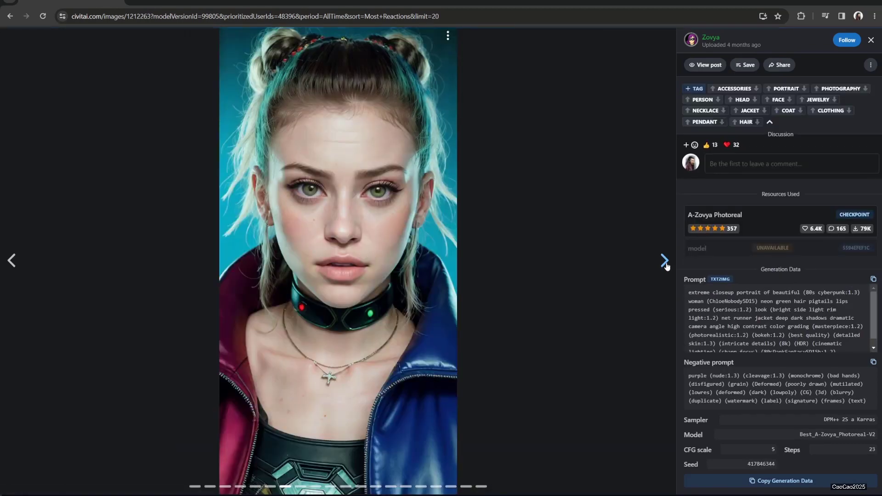
pyautogui.click(664, 260)
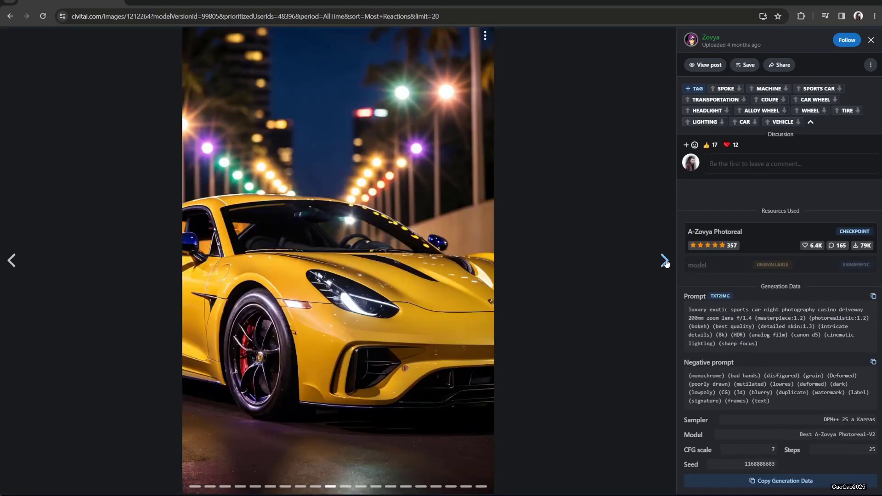
pyautogui.click(664, 260)
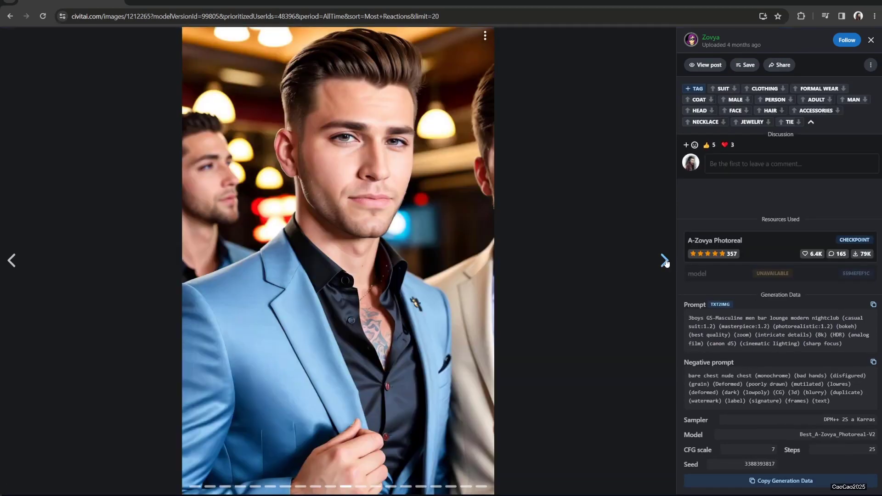
pyautogui.click(664, 260)
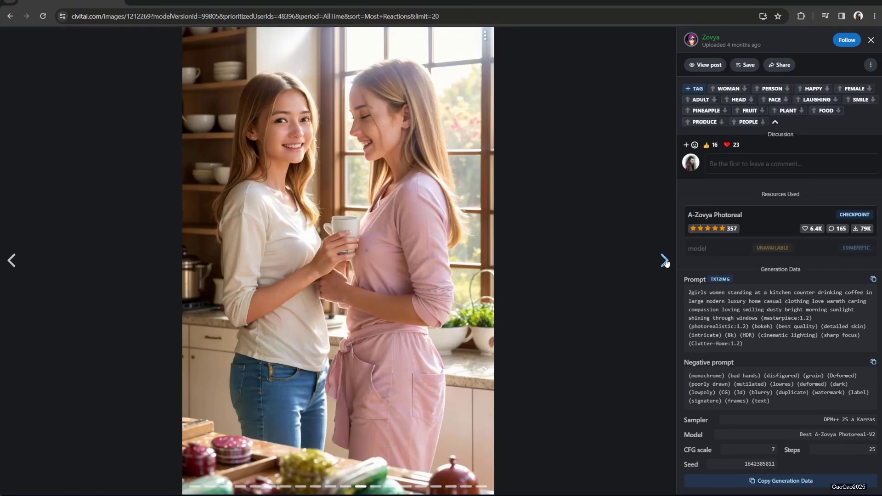
pyautogui.click(664, 260)
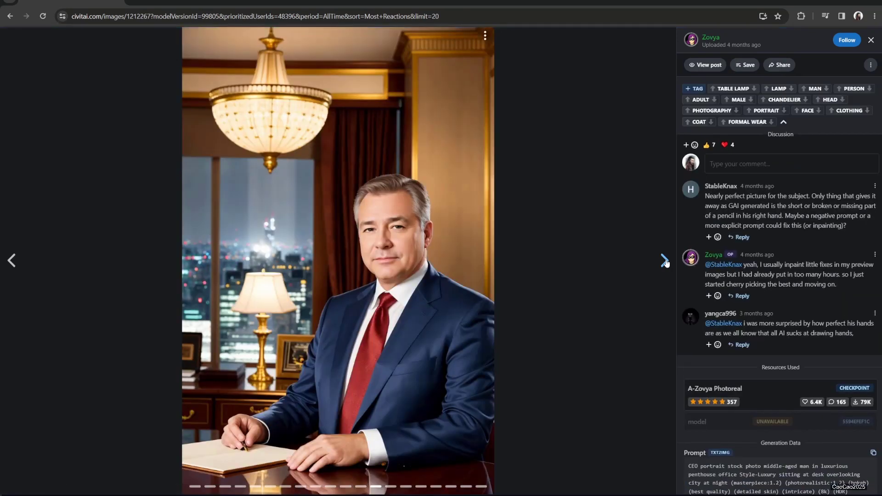
pyautogui.click(664, 260)
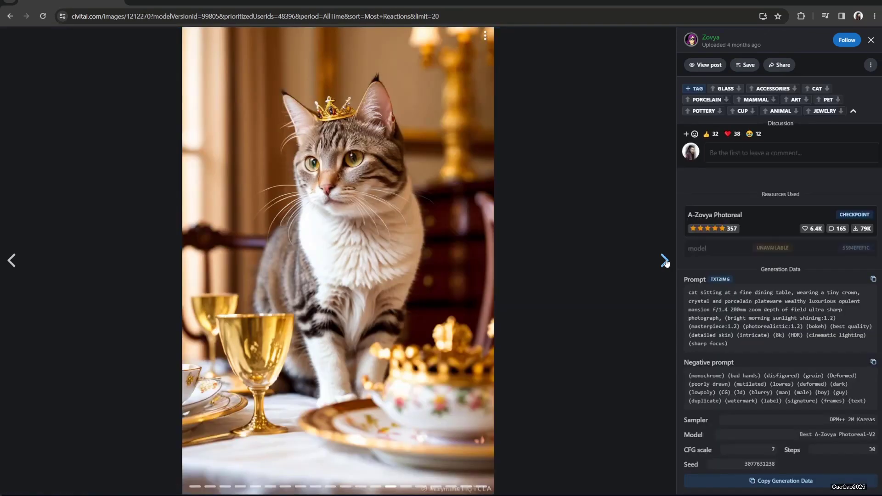
pyautogui.click(665, 260)
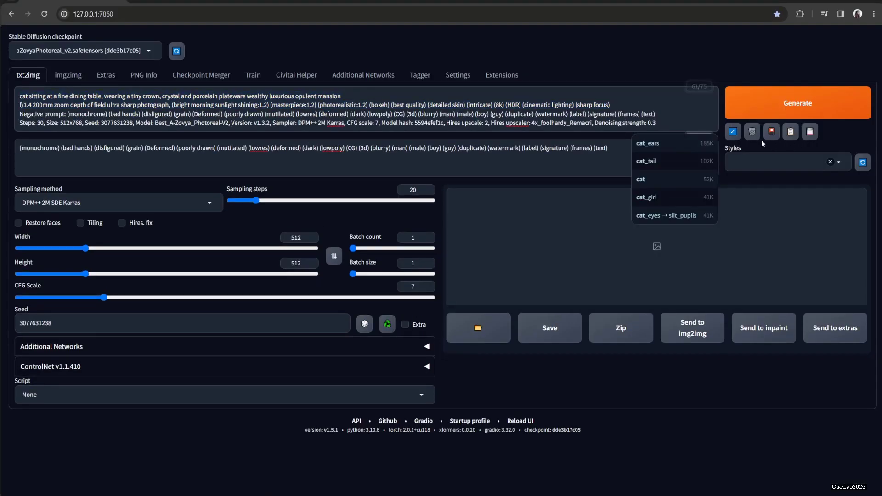
pyautogui.moveTo(734, 132)
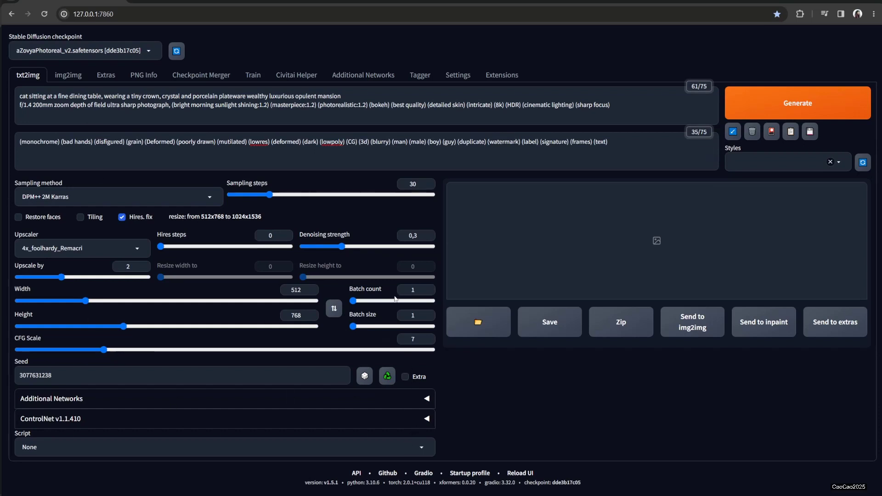
pyautogui.moveTo(365, 203)
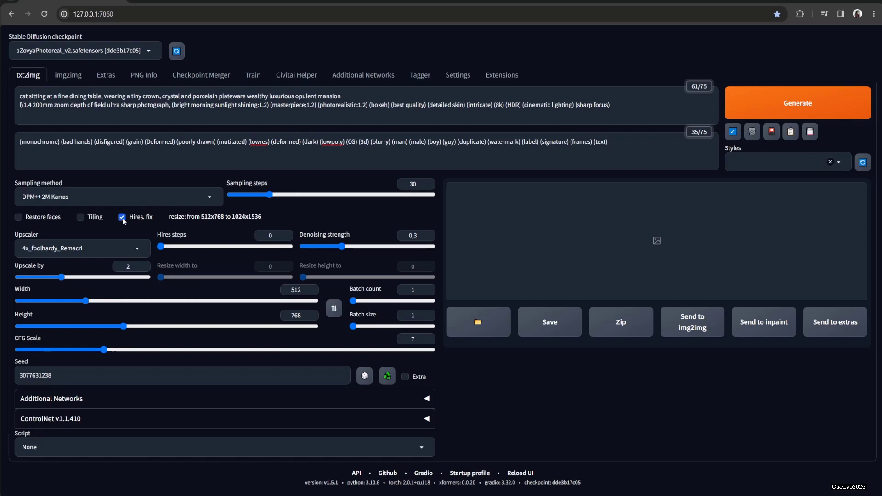
pyautogui.click(121, 217)
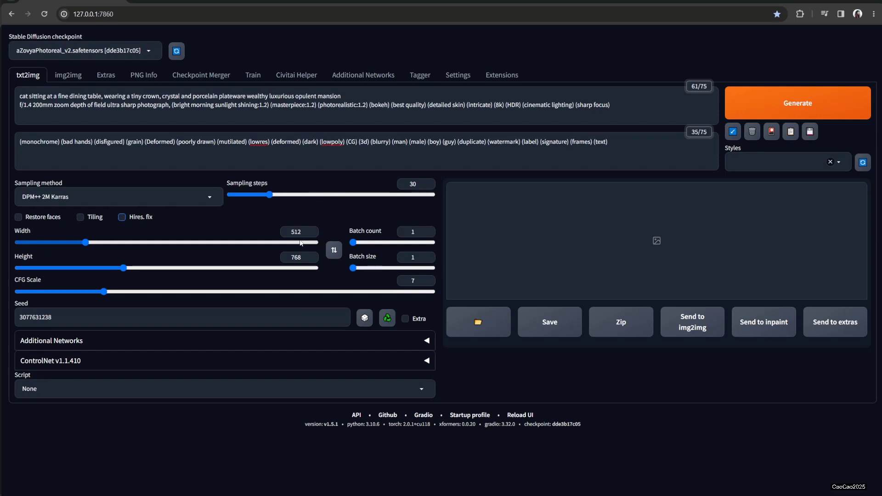
pyautogui.moveTo(168, 317)
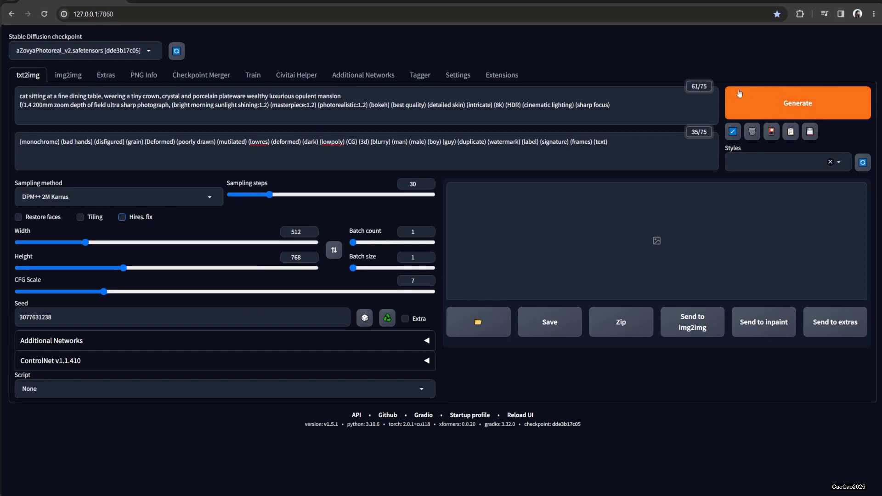
pyautogui.click(797, 102)
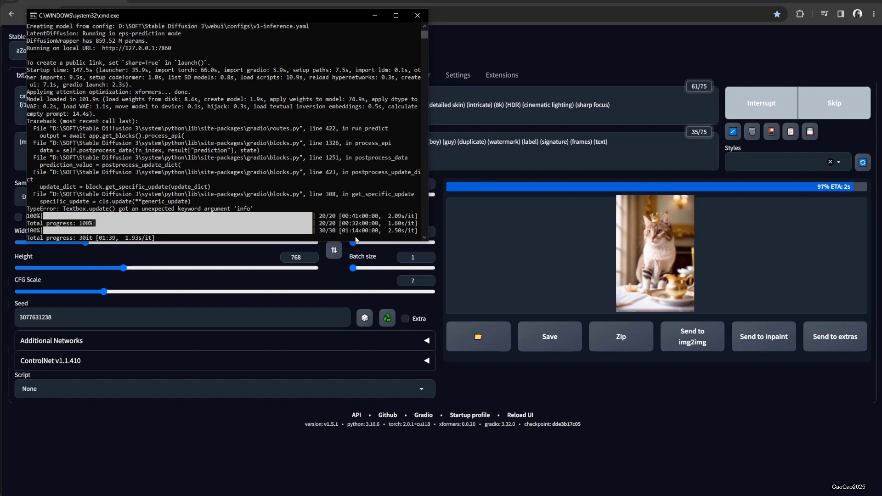
pyautogui.moveTo(374, 237)
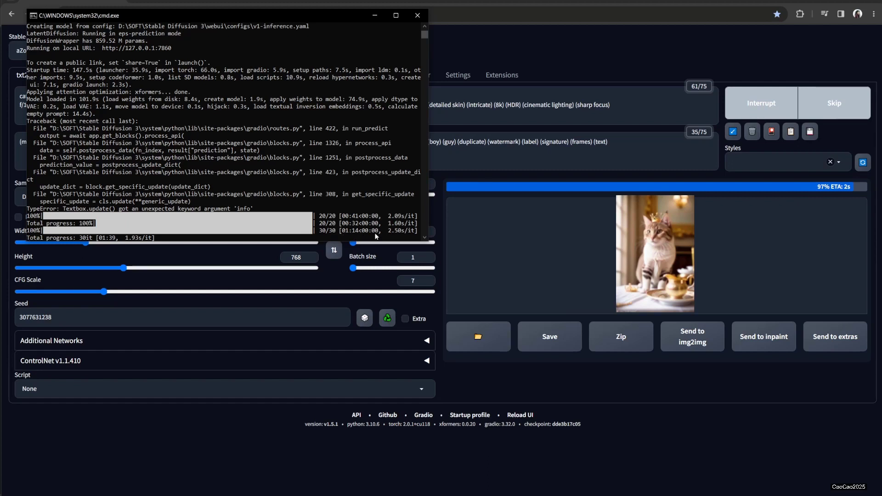
pyautogui.moveTo(324, 181)
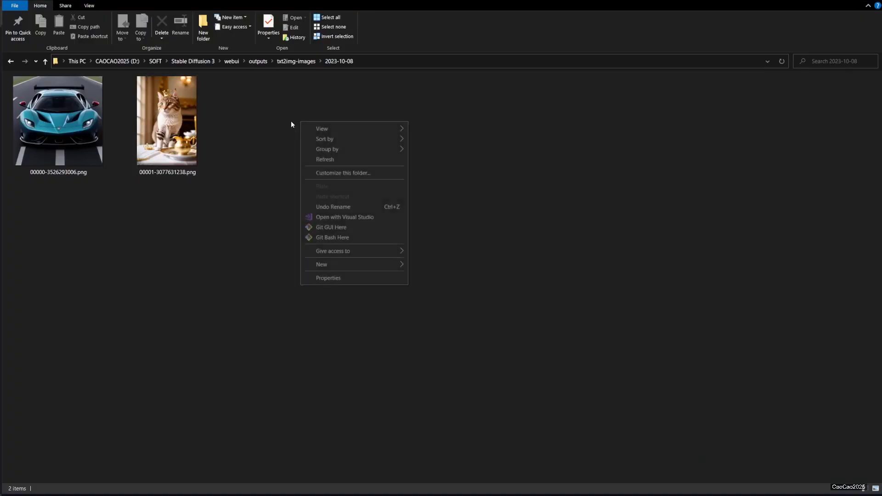
# Show extra large icons and view 00001-3077631238.png full size.
pyautogui.click(256, 143)
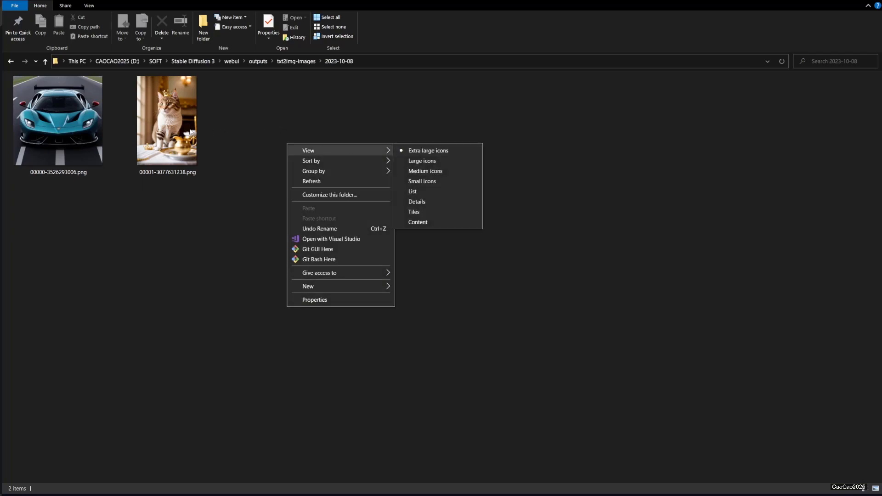
pyautogui.click(166, 120)
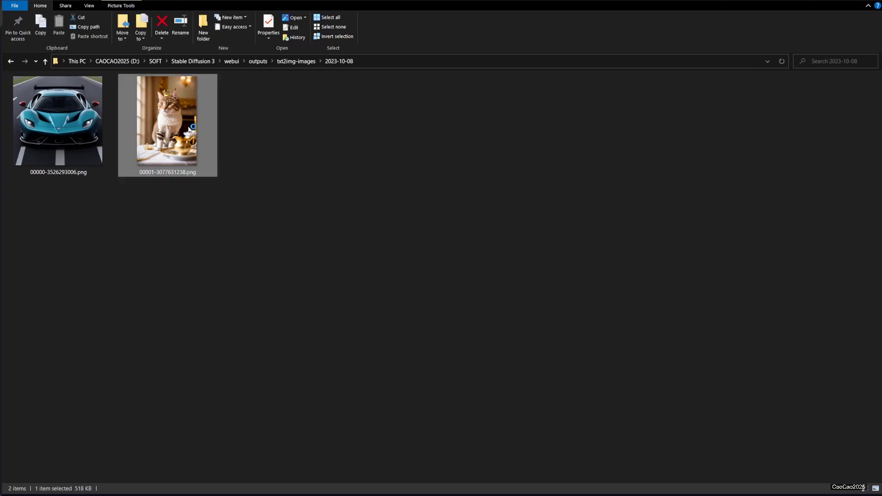
pyautogui.doubleClick(166, 119)
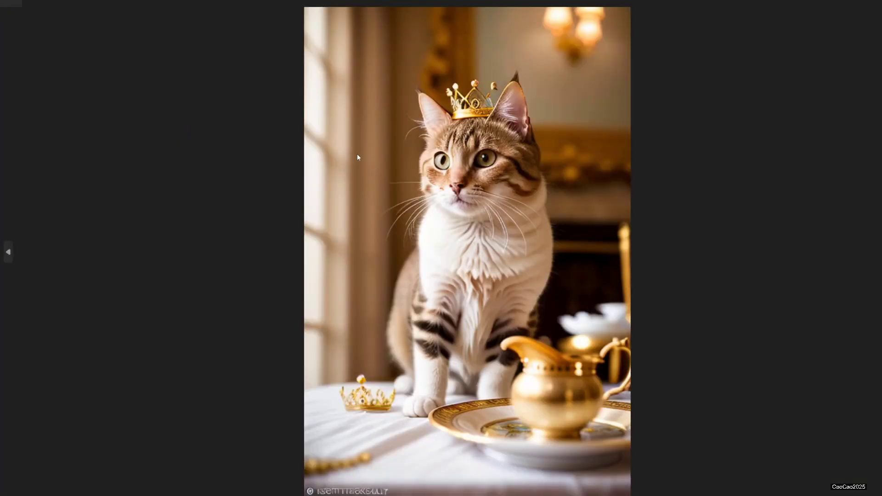
pyautogui.moveTo(351, 197)
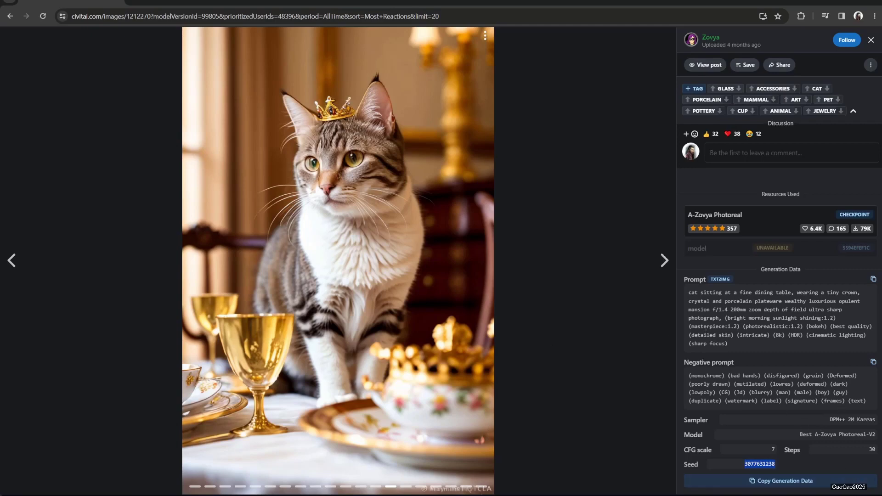
pyautogui.moveTo(578, 481)
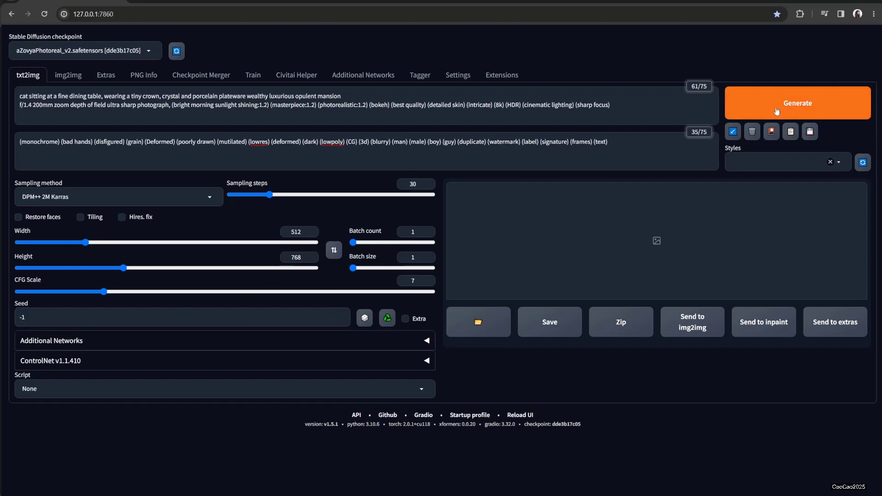
# Generate another crowned cat image with seed -1 (random).
pyautogui.click(798, 102)
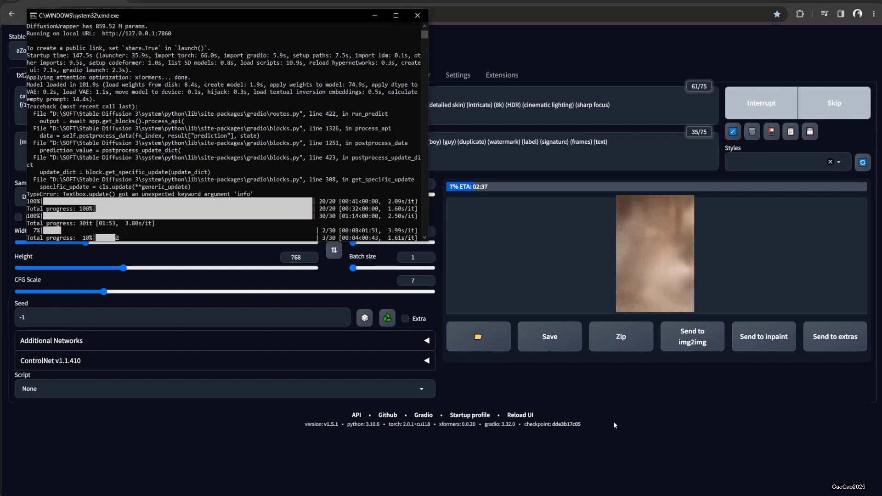
pyautogui.moveTo(270, 189)
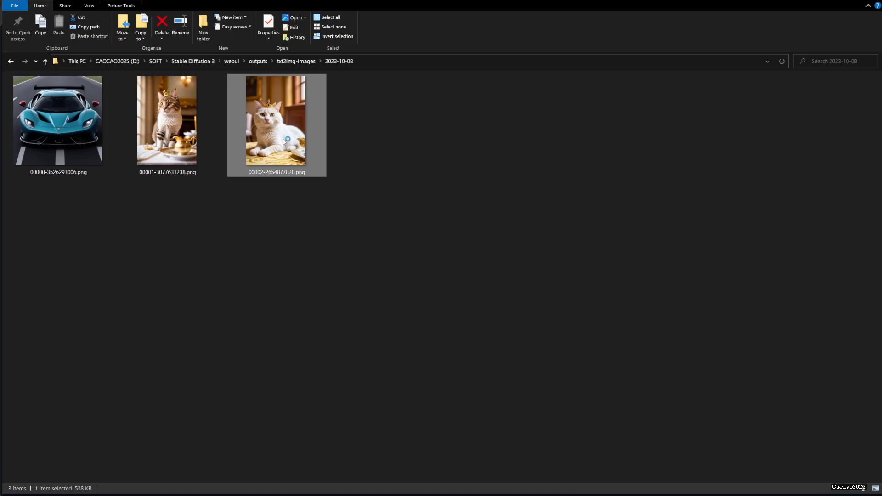
# View the new random-seed crowned cat image 00002-2654877828.png from the output folder.
pyautogui.doubleClick(276, 120)
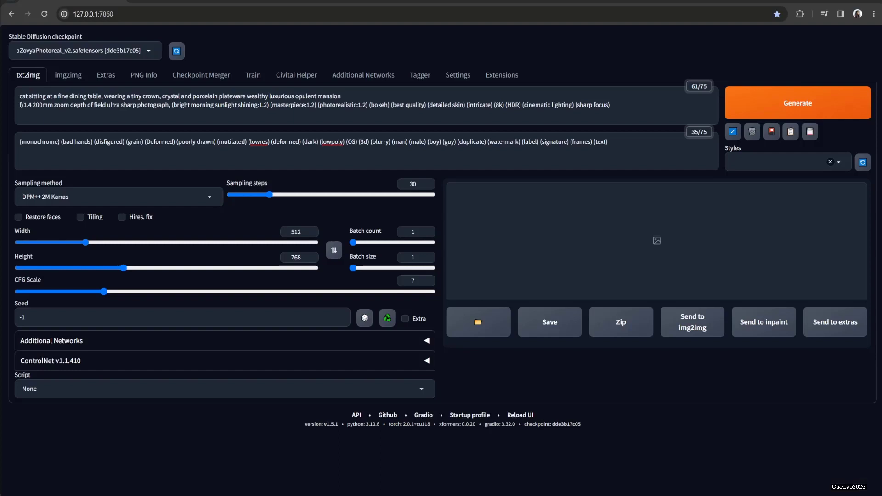
# Enter the close-up black-haired woman in white shirt prompts and generate the portrait.
pyautogui.click(289, 162)
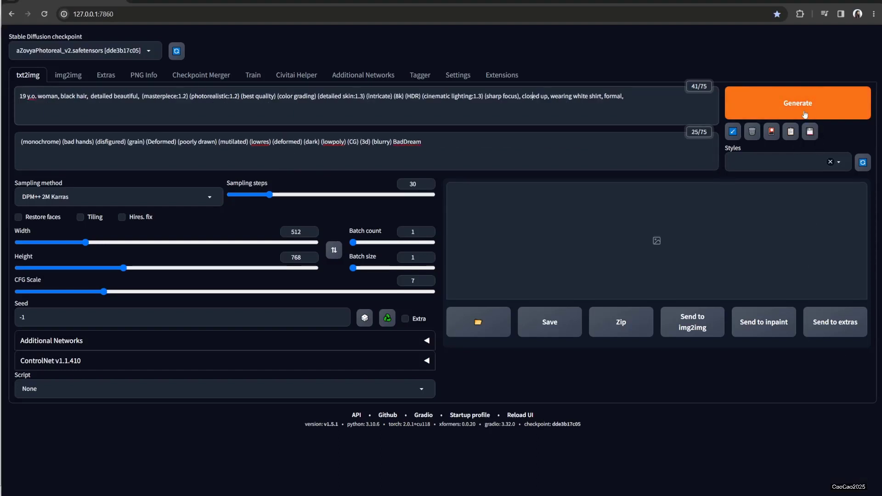
pyautogui.click(798, 103)
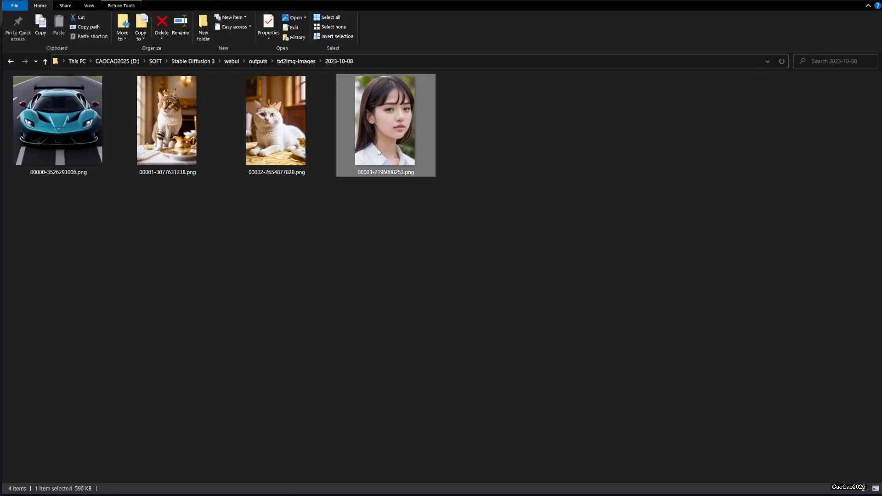
# View the generated woman portrait 00003-2196008253.png from the output folder.
pyautogui.doubleClick(386, 121)
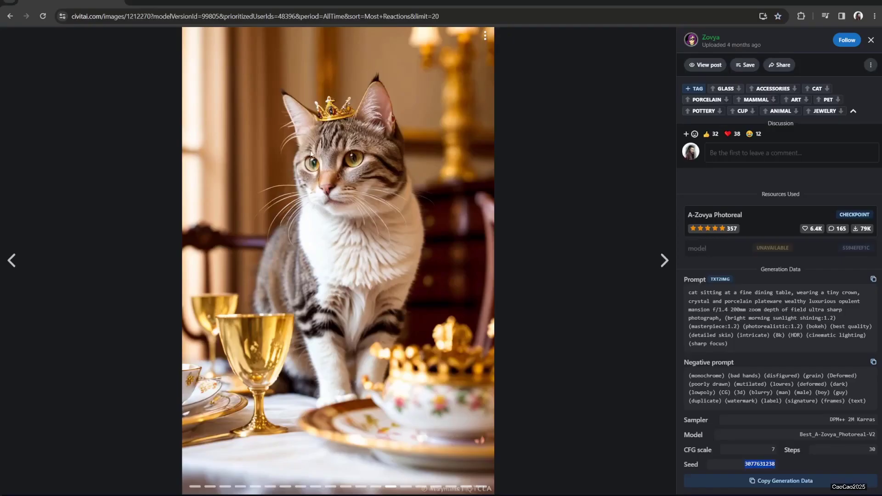
pyautogui.moveTo(604, 59)
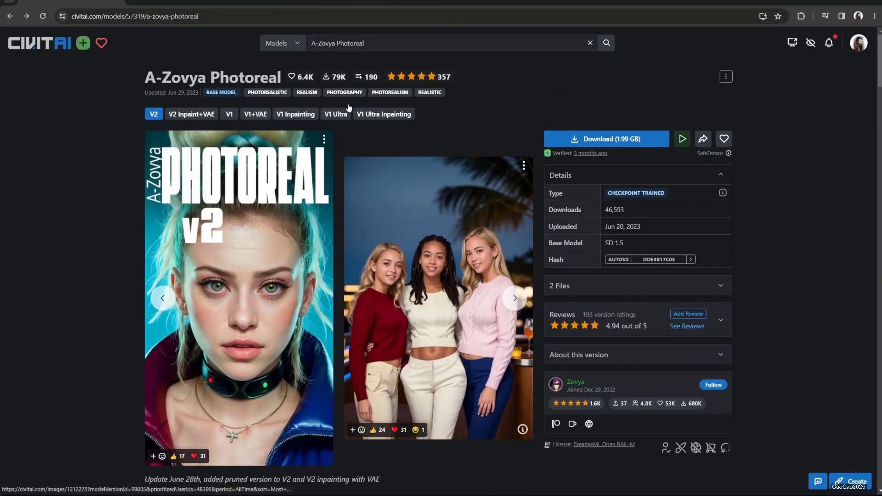
# Search Civitai for 'hello' and go to the hellokid25D checkpoint's model page.
pyautogui.click(451, 43)
pyautogui.write('hello')
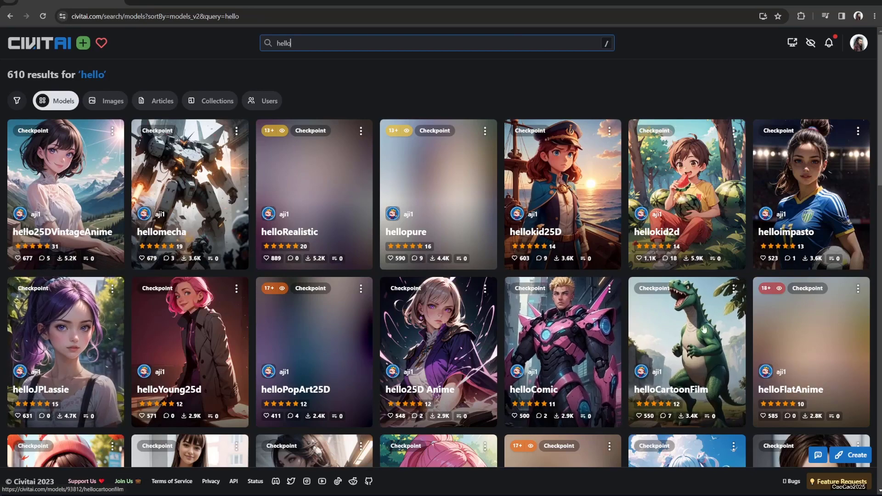
pyautogui.scroll(-3)
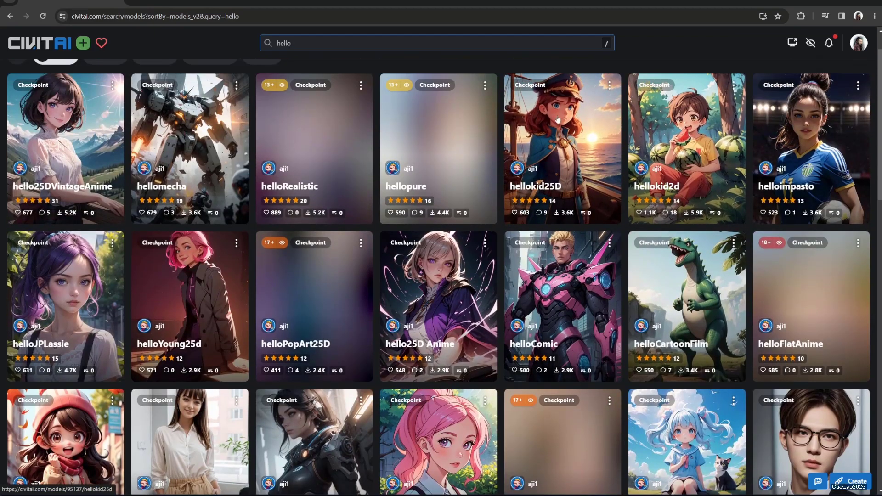
pyautogui.scroll(-3)
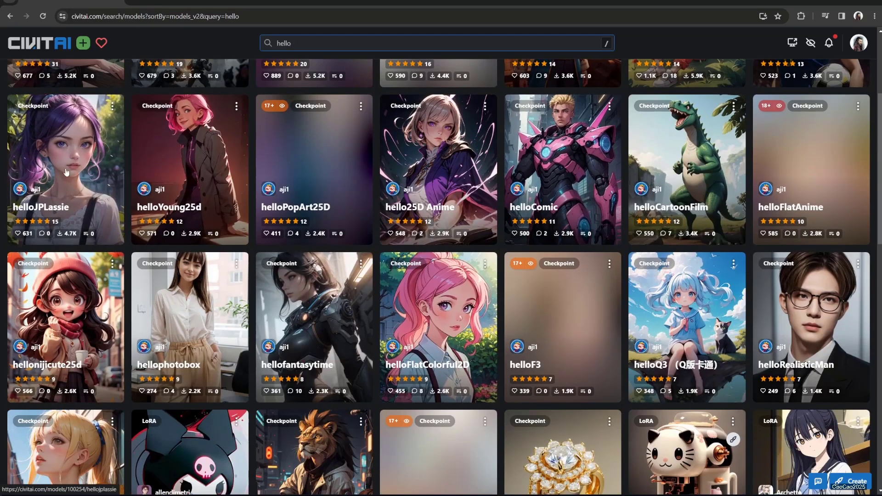
pyautogui.scroll(-3)
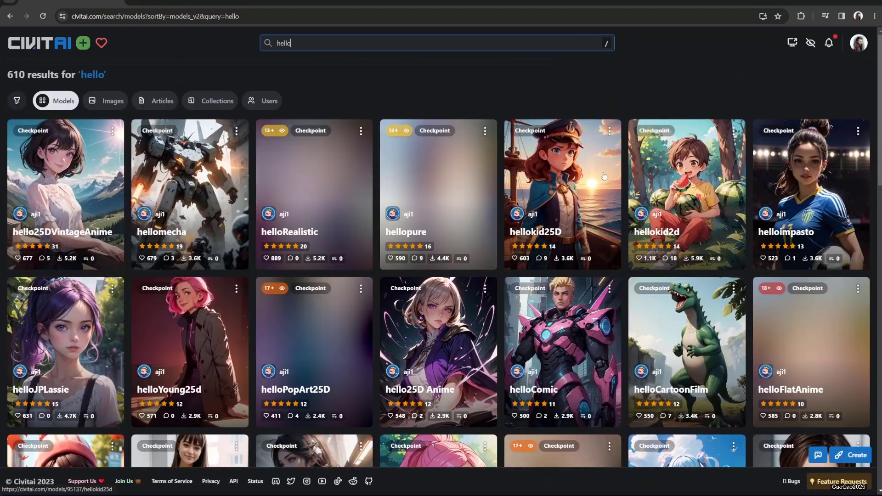
pyautogui.click(563, 194)
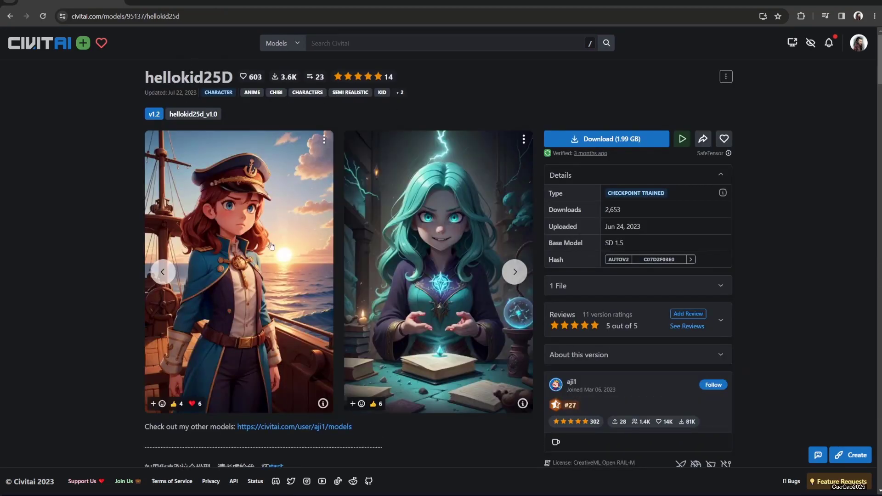
pyautogui.moveTo(315, 328)
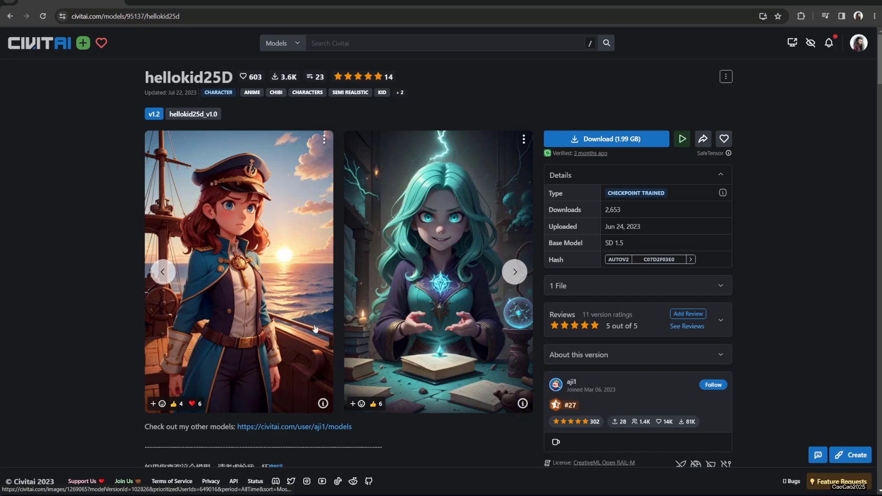
pyautogui.moveTo(382, 370)
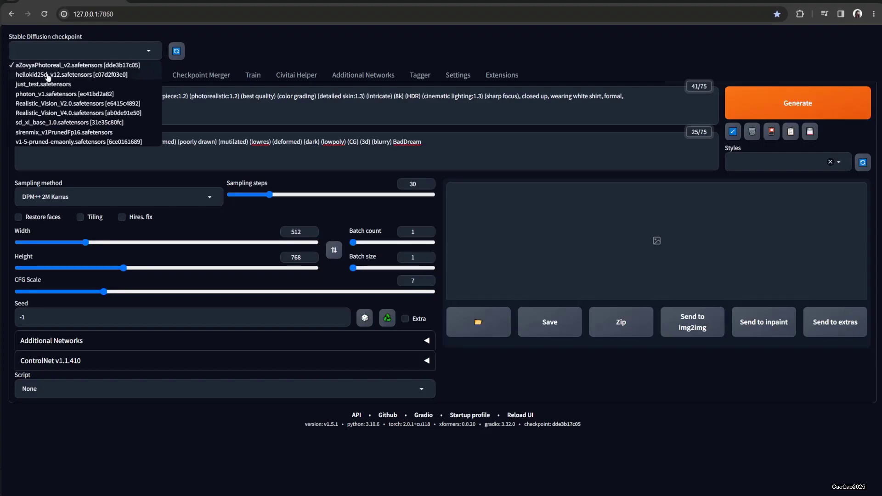
# Load the hellokid25d_v12.safetensors checkpoint and generate the white-shirt-and-jeans woman with it.
pyautogui.click(74, 74)
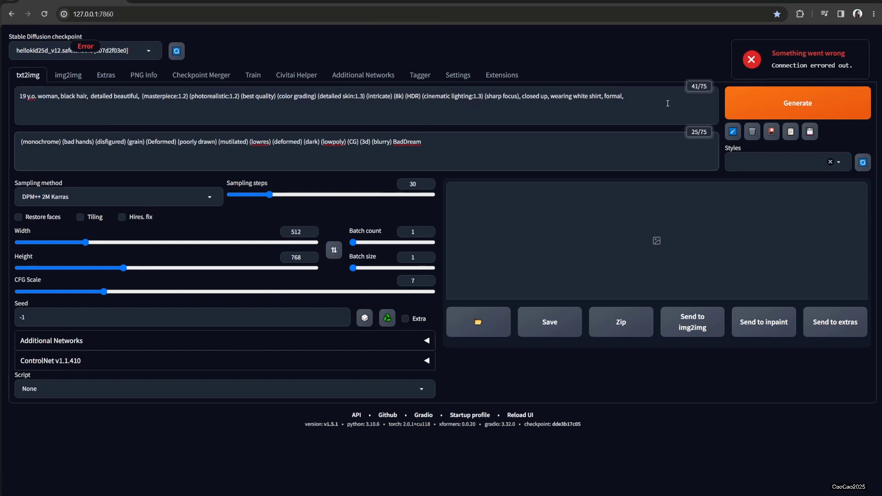
pyautogui.click(797, 102)
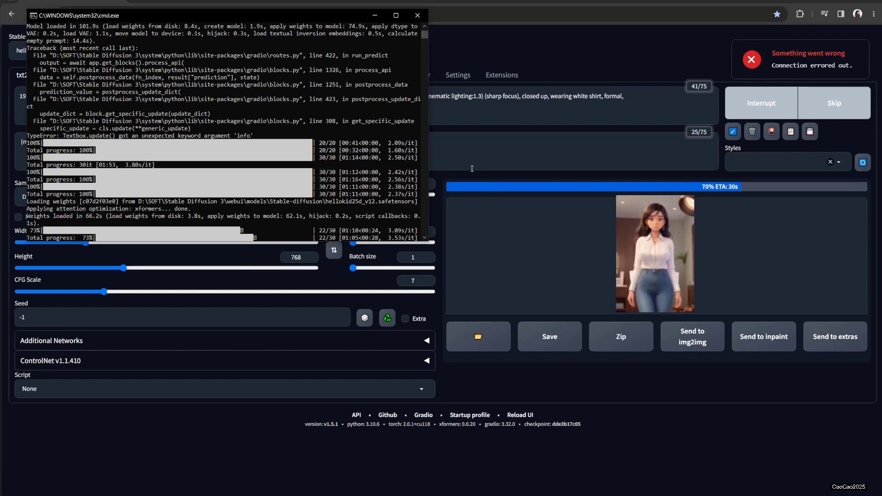
pyautogui.moveTo(611, 256)
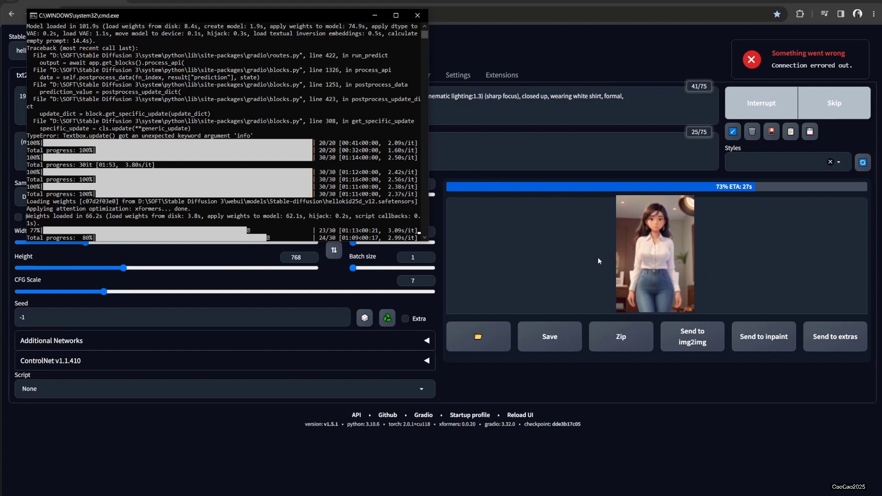
pyautogui.moveTo(550, 239)
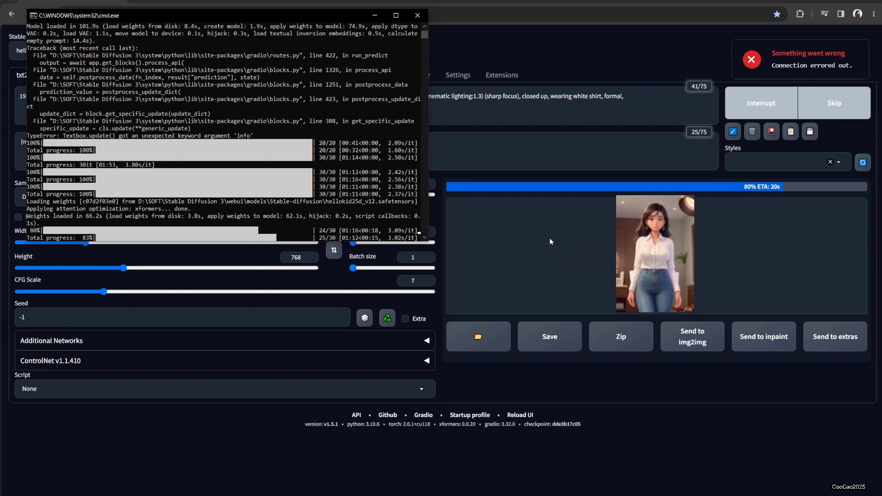
pyautogui.moveTo(546, 240)
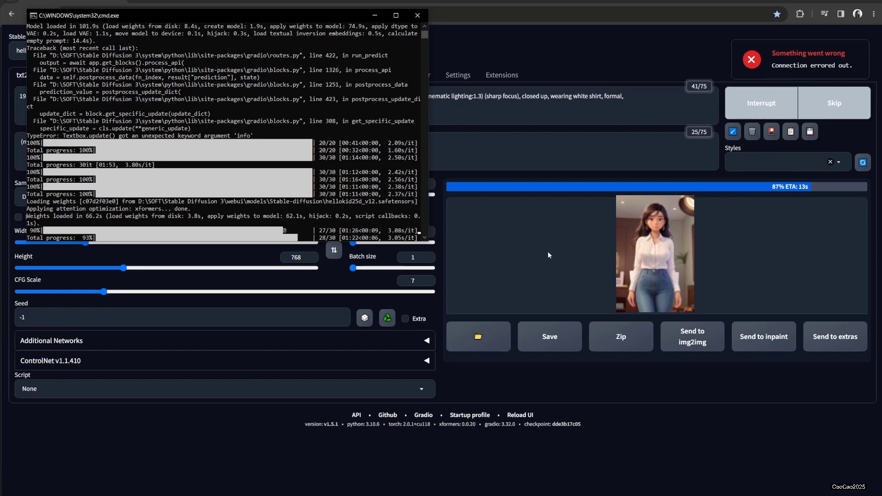
pyautogui.moveTo(588, 224)
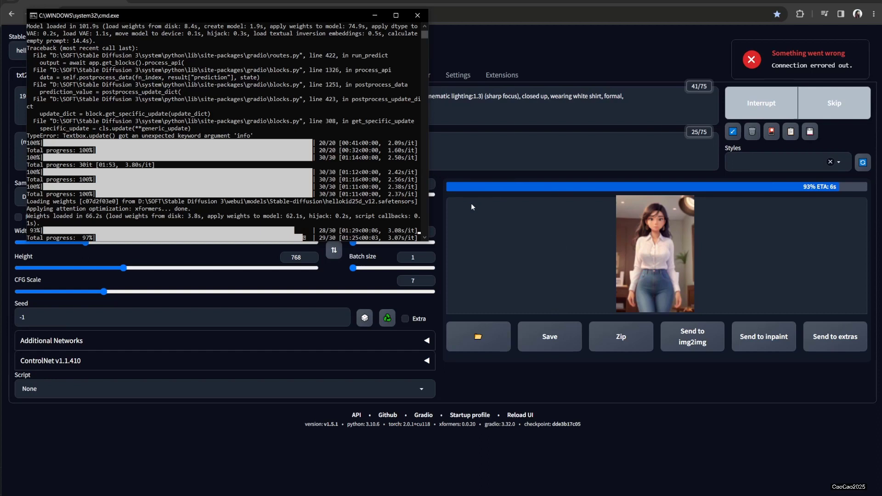
pyautogui.moveTo(544, 212)
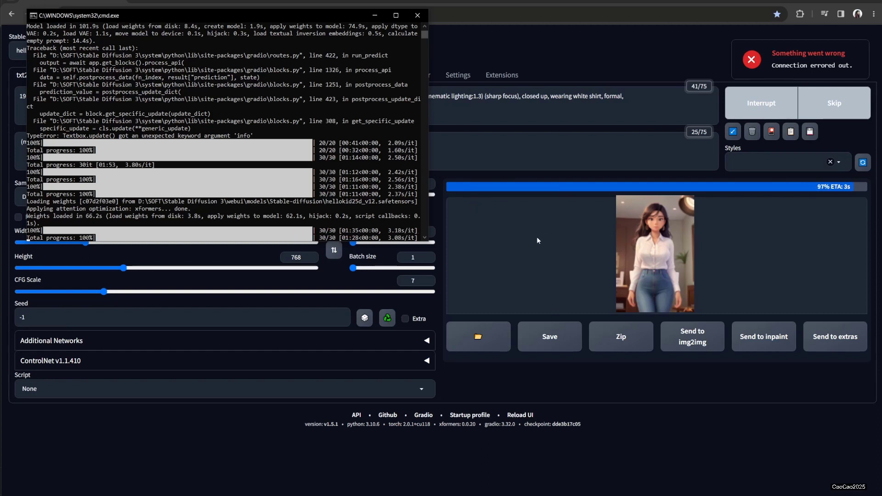
pyautogui.moveTo(580, 239)
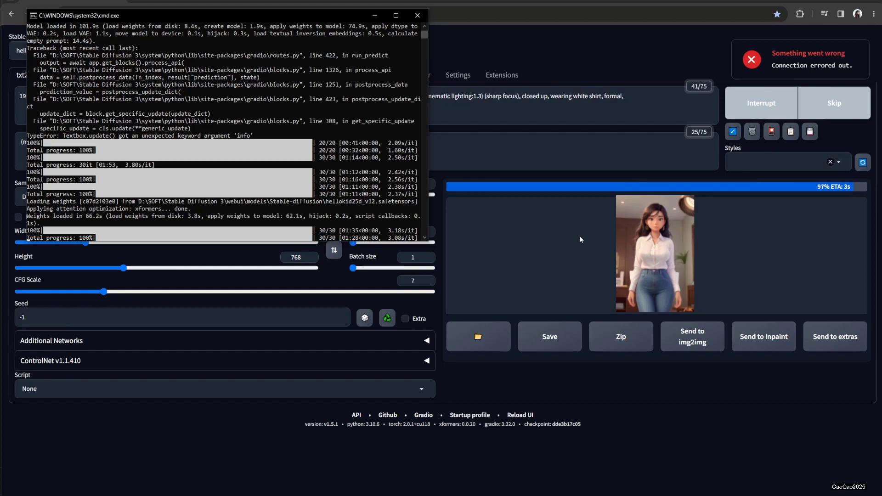
pyautogui.moveTo(606, 248)
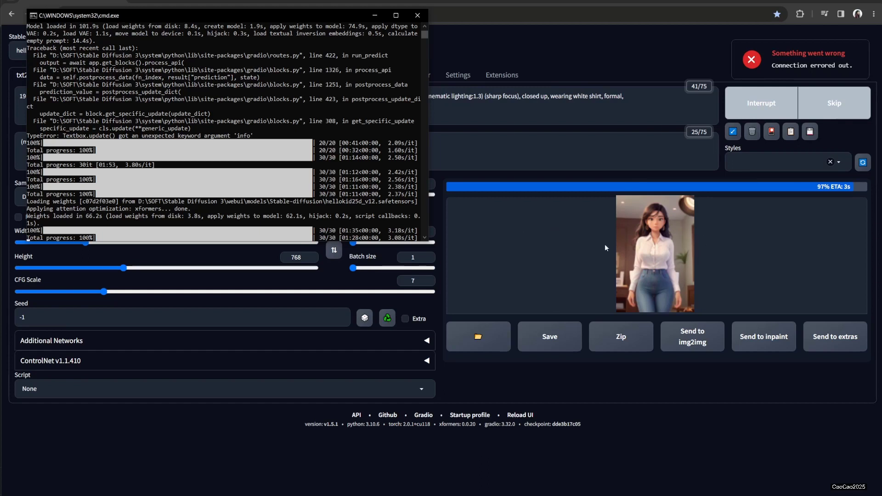
pyautogui.moveTo(595, 258)
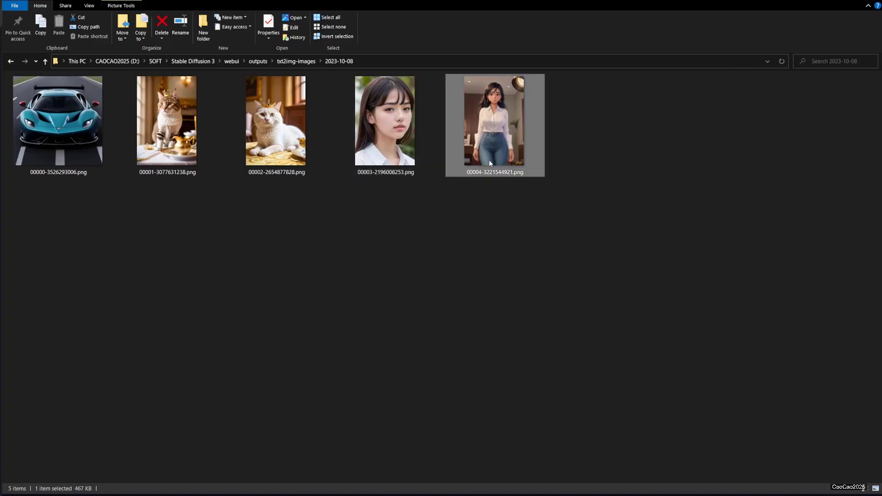
# View the newest image 00004-3221544921.png of the woman in white shirt and jeans full size.
pyautogui.doubleClick(495, 120)
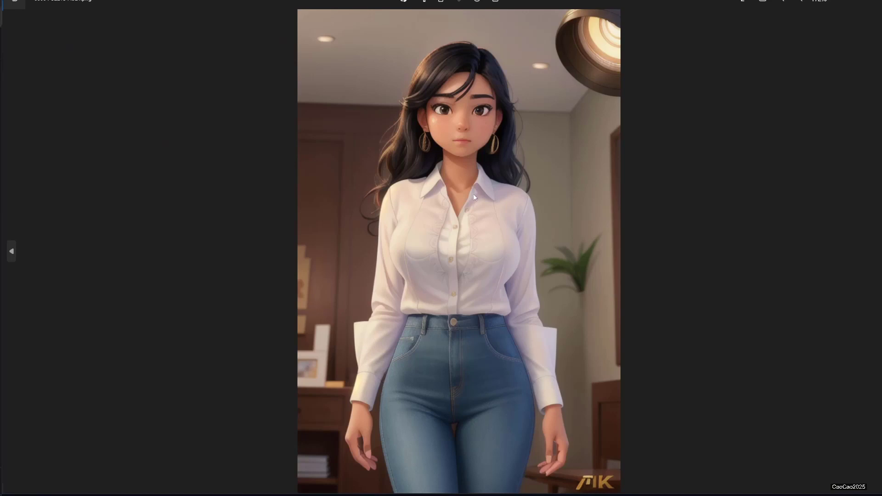
pyautogui.moveTo(190, 226)
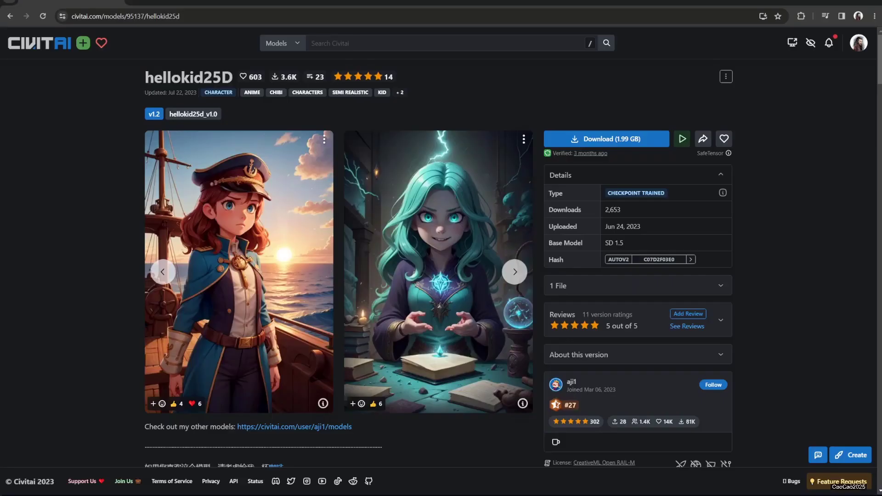
# Scroll to hellokid25D's Recommended Settings, highlight the Euler a sampler, and continue to the user gallery.
pyautogui.scroll(-3)
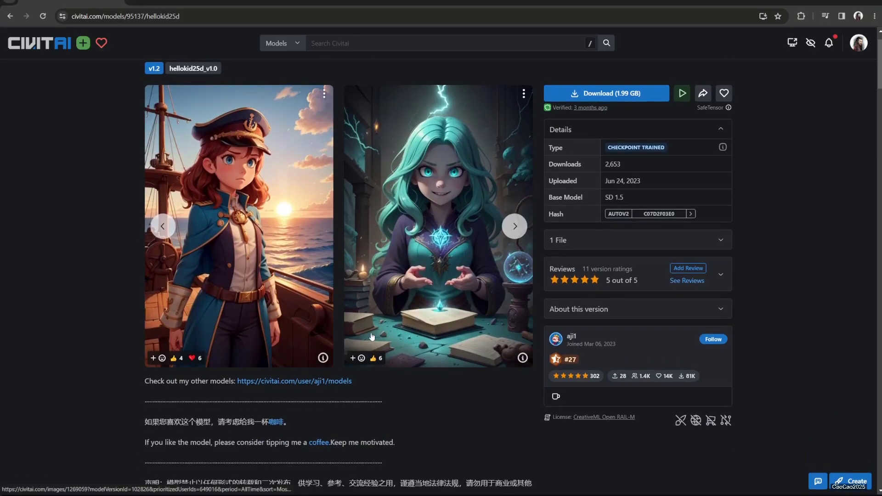
pyautogui.scroll(-3)
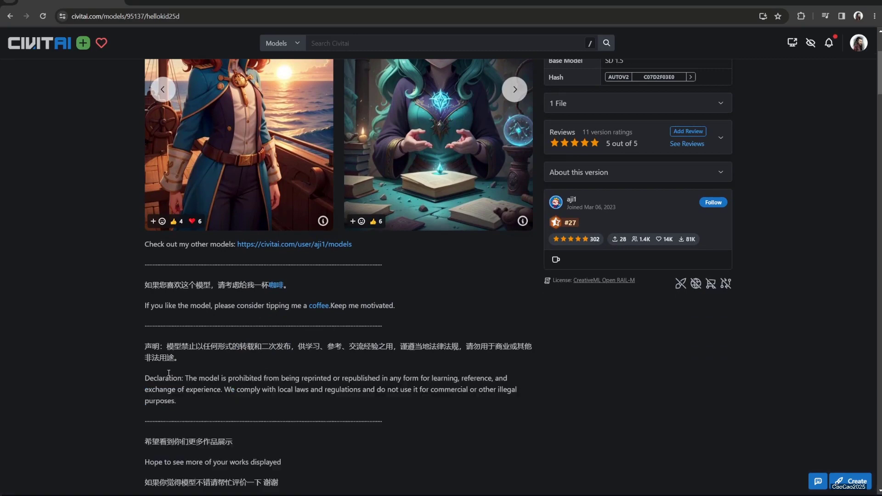
pyautogui.scroll(-3)
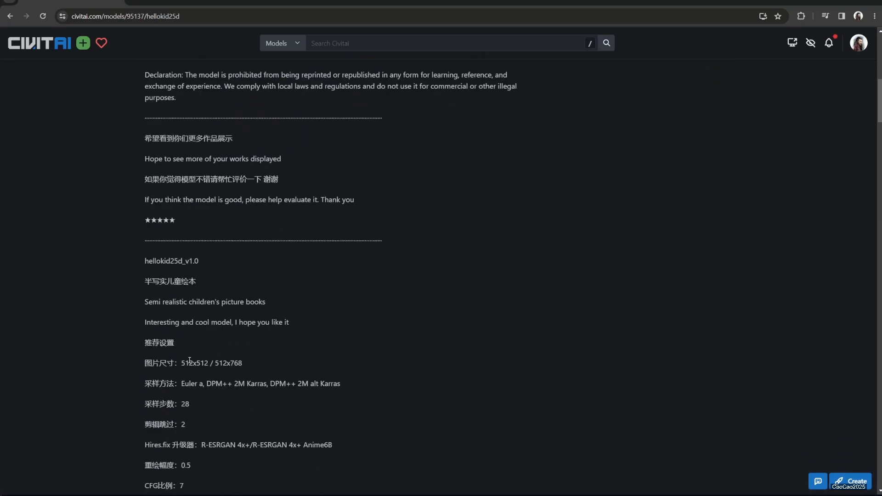
pyautogui.scroll(-3)
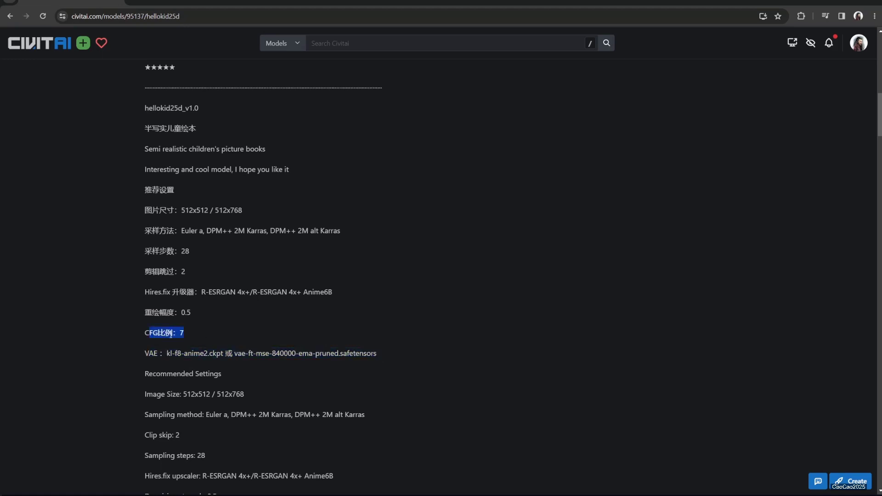
pyautogui.moveTo(206, 305)
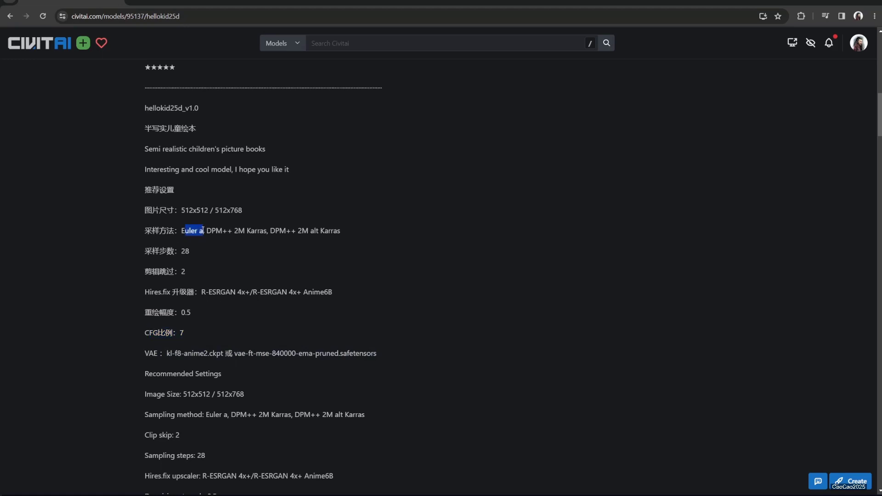
pyautogui.moveTo(204, 231); pyautogui.dragTo(245, 230)
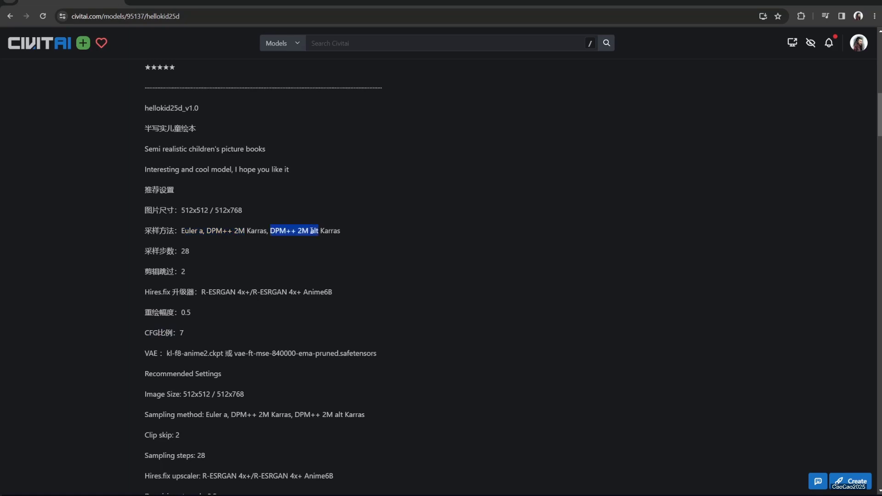
pyautogui.scroll(-3)
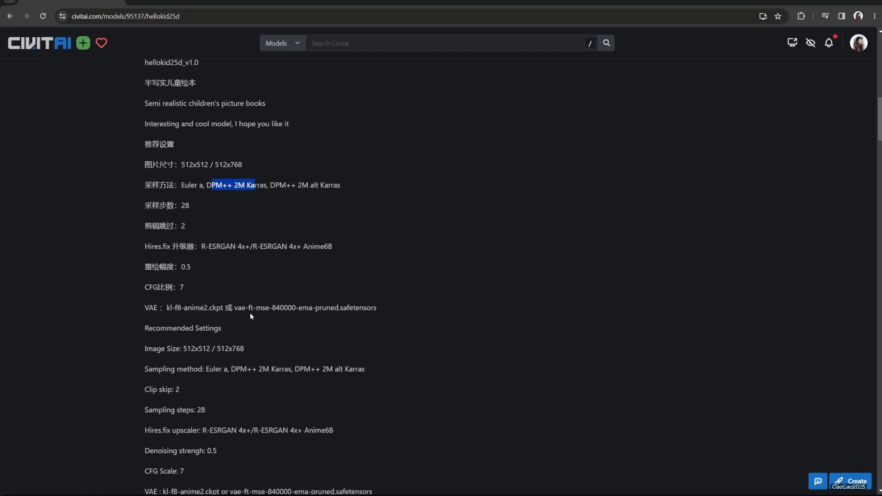
pyautogui.moveTo(186, 349)
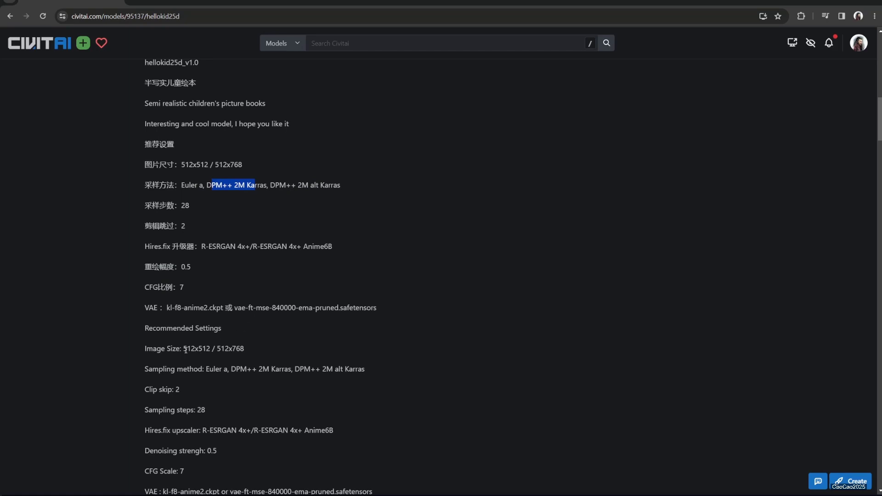
pyautogui.scroll(-3)
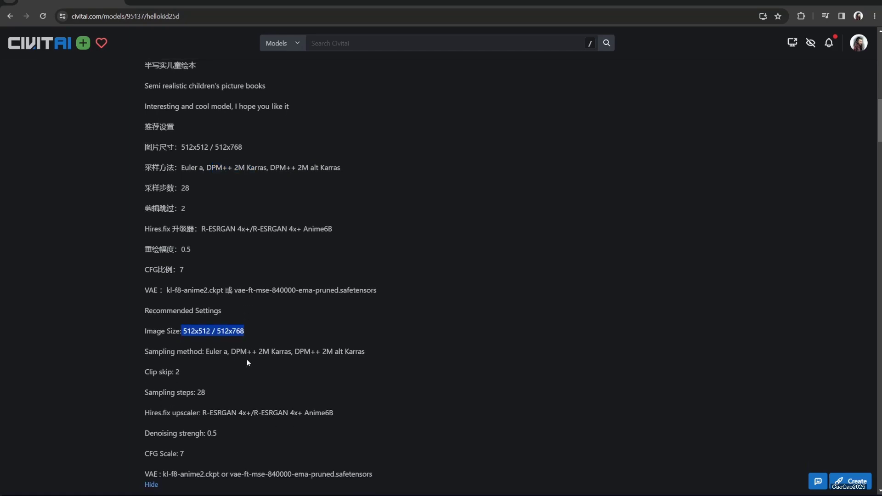
pyautogui.scroll(-3)
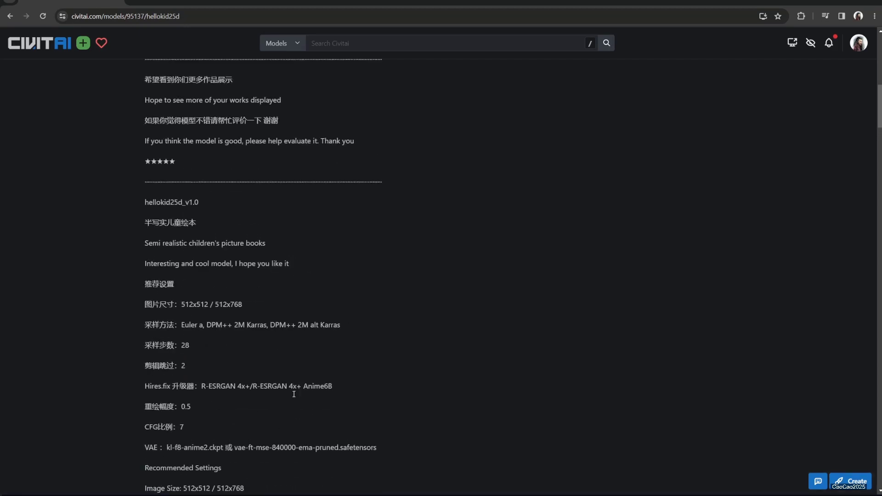
pyautogui.scroll(-3)
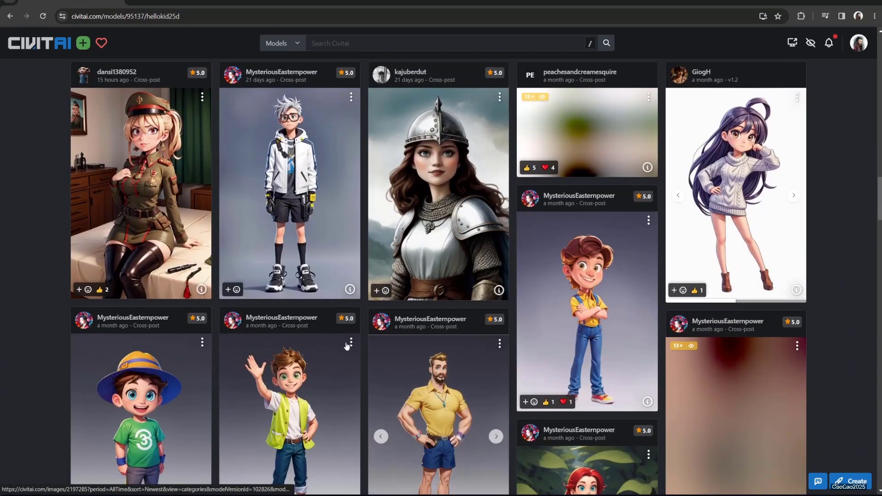
# Page through the hellokid25D example carousel and open the classroom girl with red glasses.
pyautogui.scroll(-3)
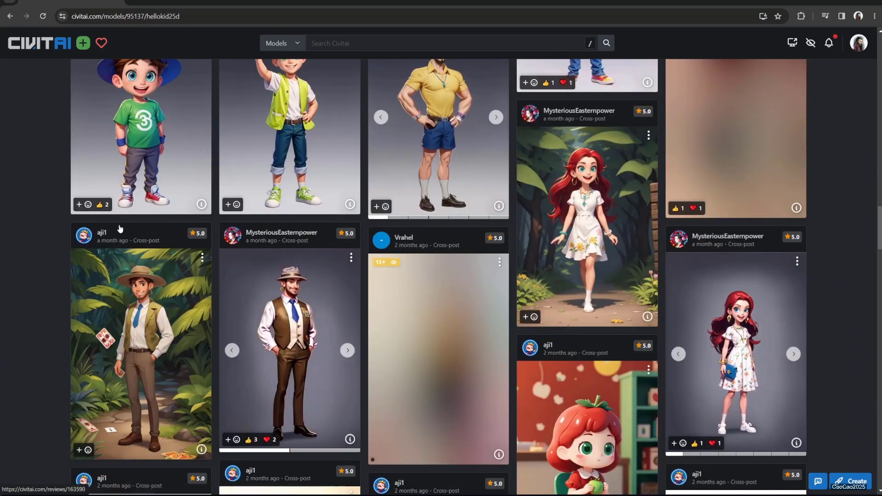
pyautogui.scroll(-3)
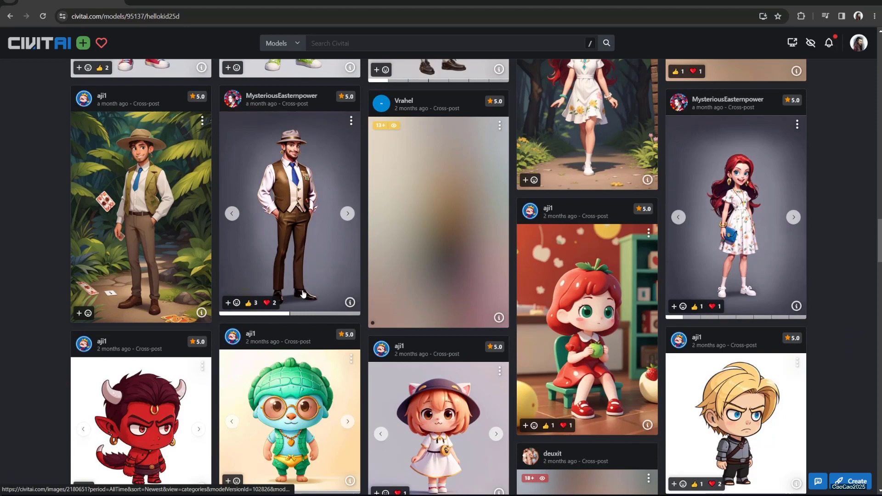
pyautogui.scroll(-3)
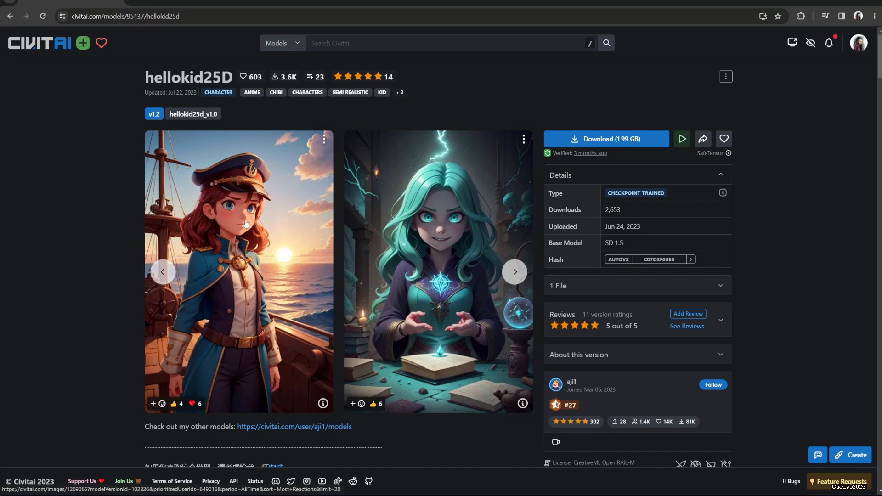
pyautogui.click(514, 272)
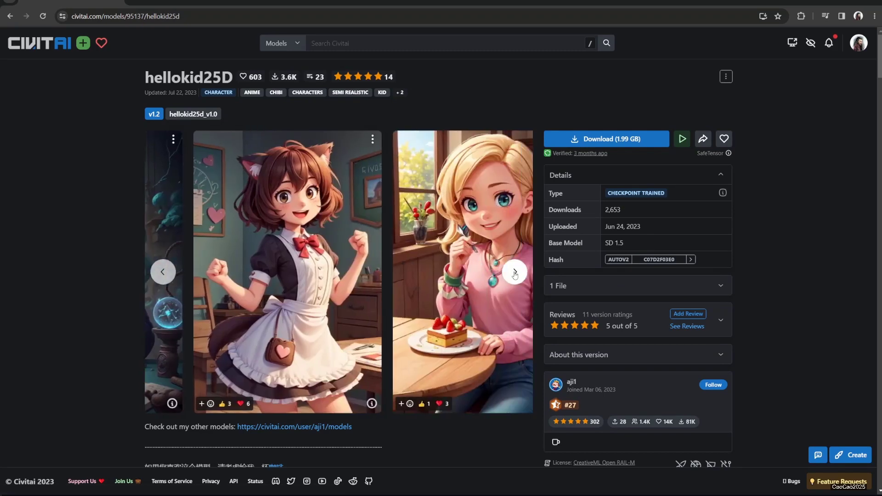
pyautogui.click(514, 272)
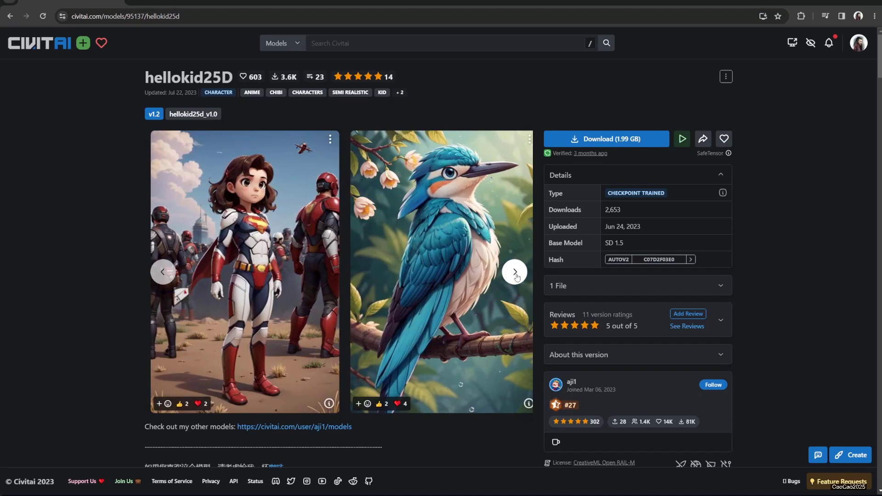
pyautogui.click(514, 272)
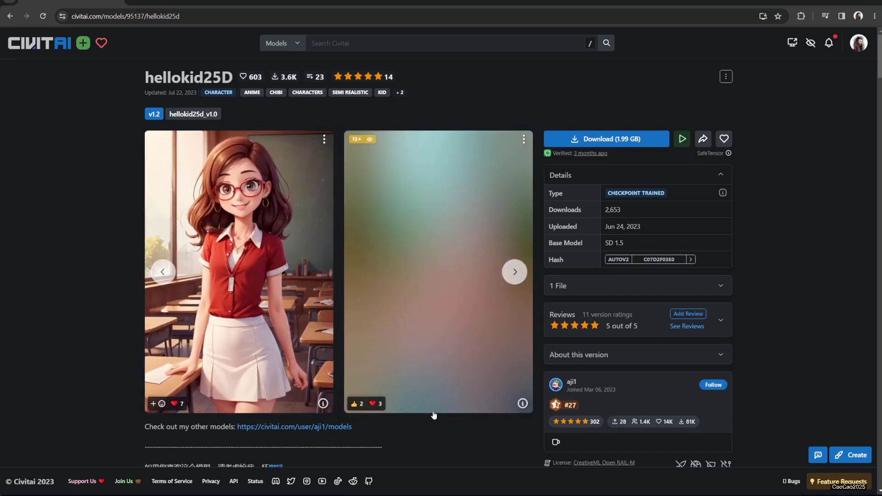
pyautogui.scroll(-3)
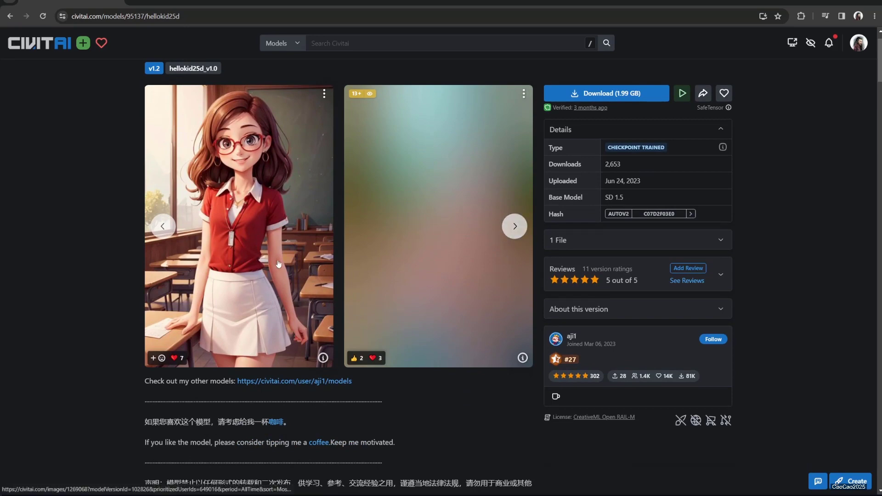
pyautogui.click(237, 225)
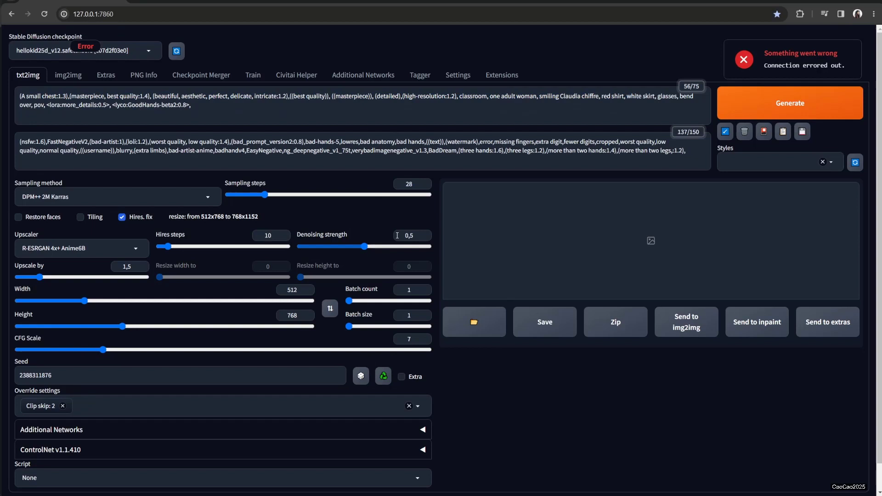
pyautogui.moveTo(566, 204)
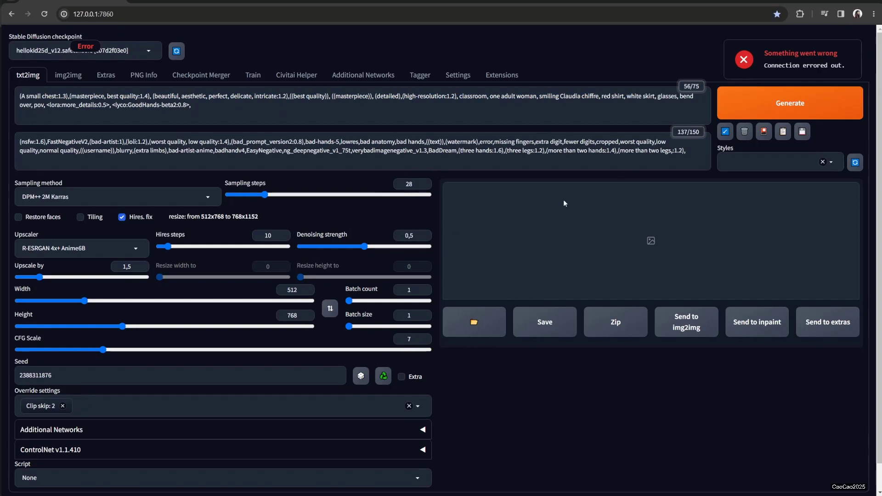
# Disable Hires. fix and generate the classroom girl from the example's prompt and seed.
pyautogui.click(121, 217)
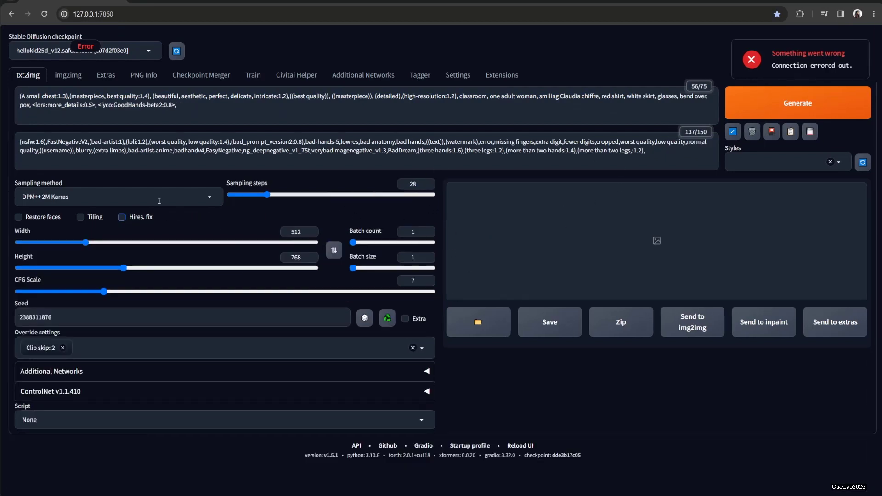
pyautogui.click(797, 103)
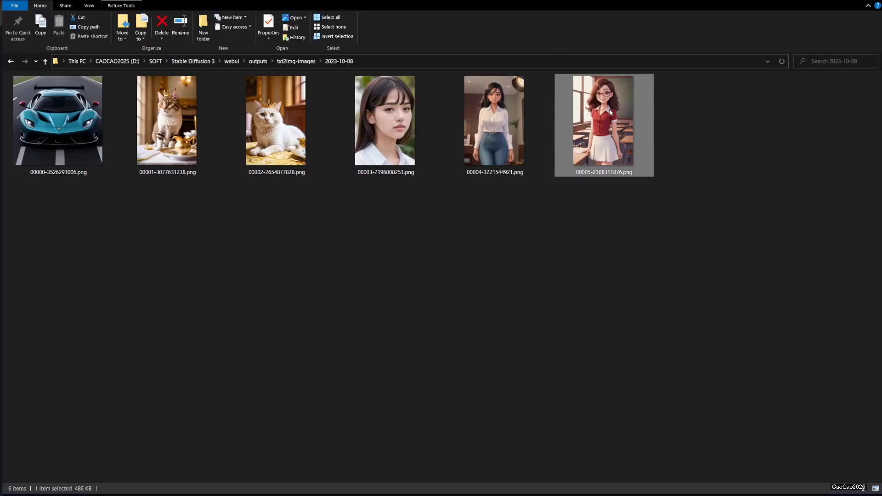
# View the generated classroom girl 00005-2388311876.png beside the Civitai example for comparison.
pyautogui.doubleClick(603, 124)
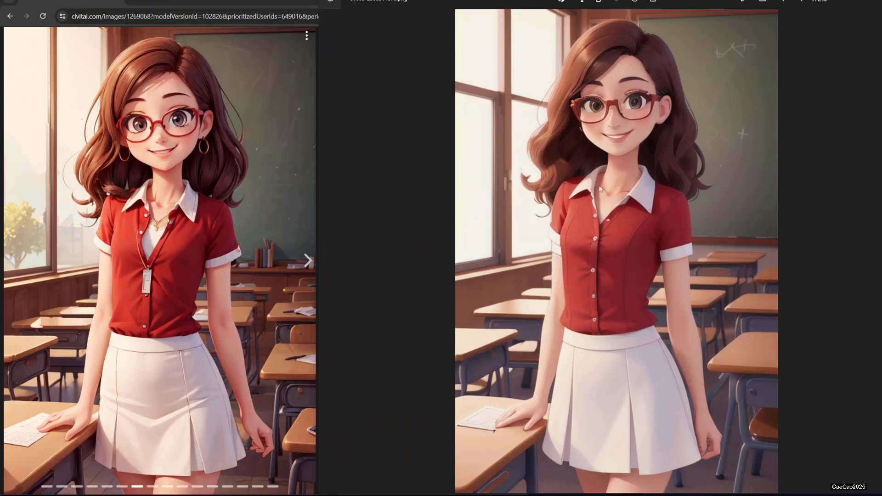
pyautogui.moveTo(618, 250)
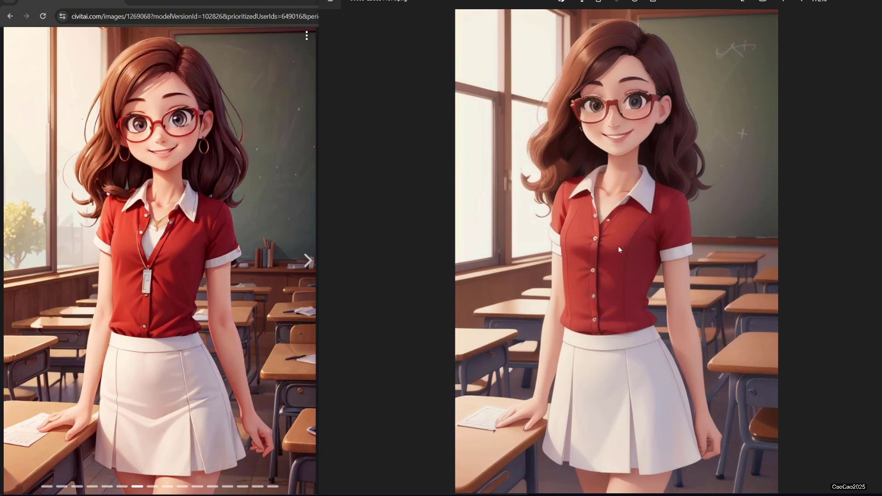
pyautogui.moveTo(496, 264)
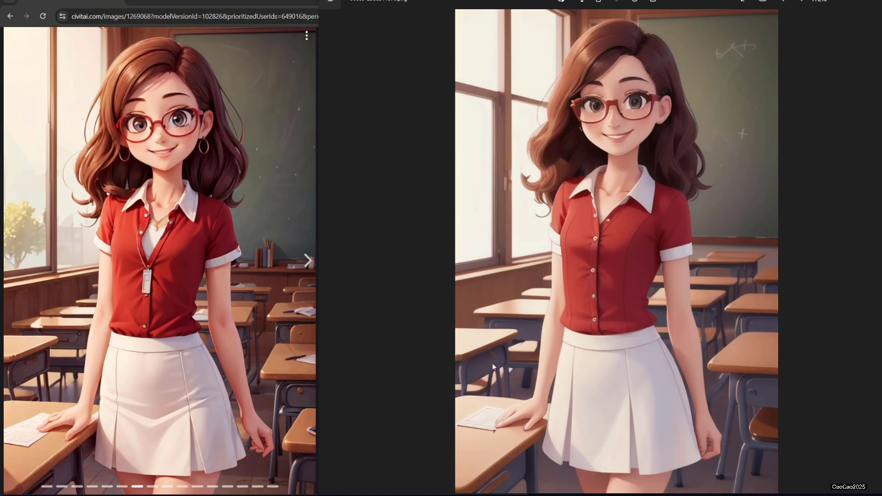
pyautogui.moveTo(104, 362)
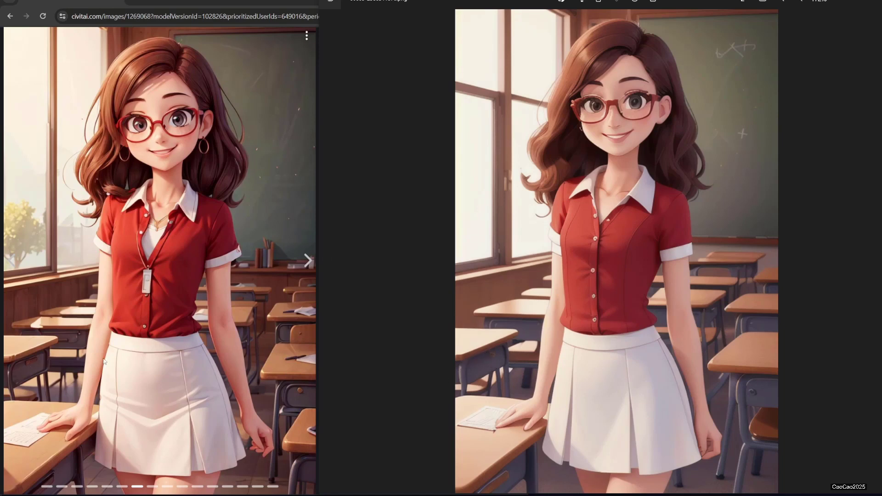
pyautogui.moveTo(22, 233)
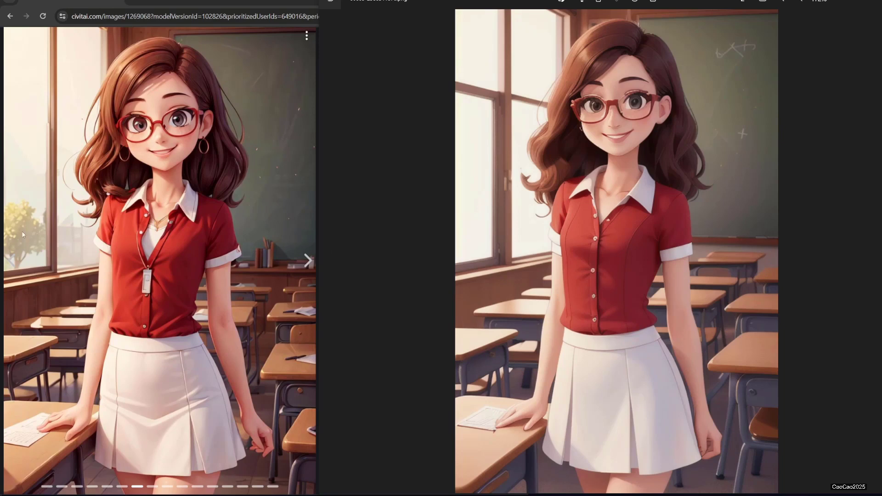
pyautogui.moveTo(282, 136)
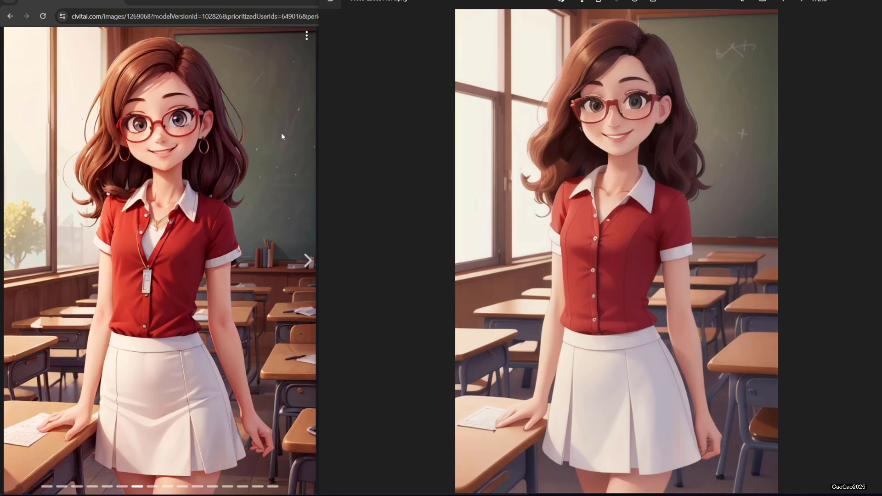
pyautogui.moveTo(740, 104)
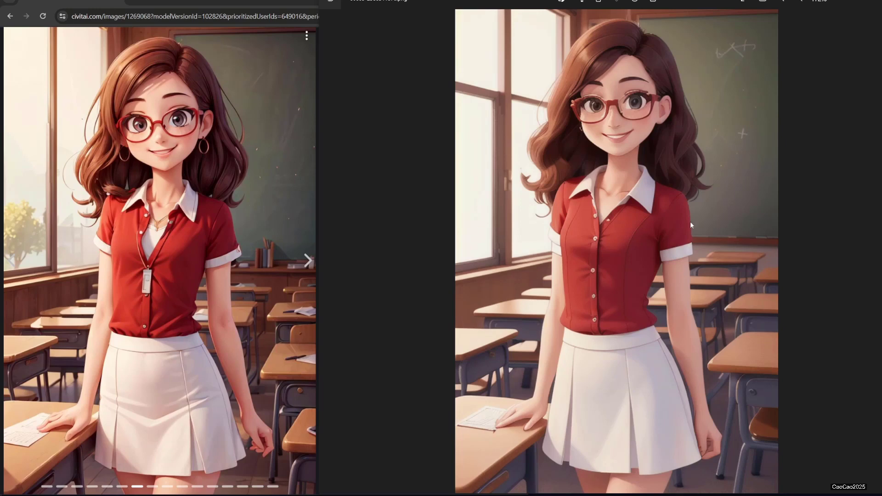
pyautogui.moveTo(499, 292)
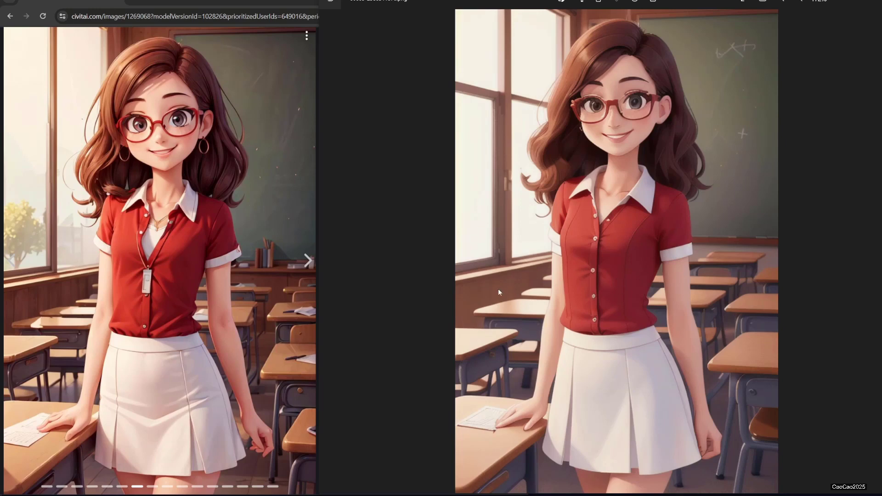
pyautogui.moveTo(465, 362)
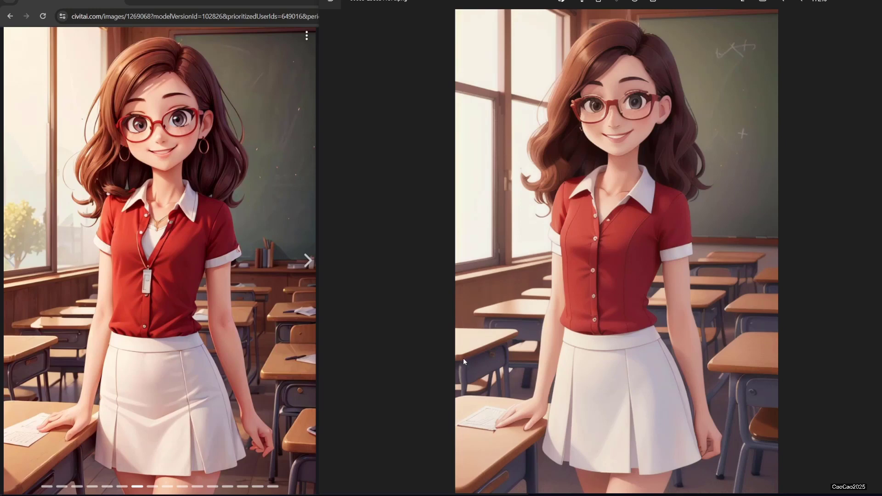
pyautogui.moveTo(462, 359)
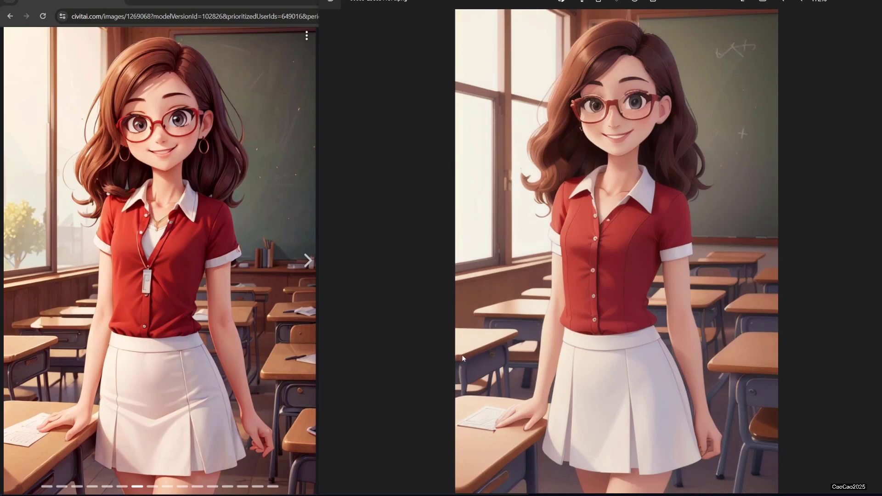
pyautogui.moveTo(397, 359)
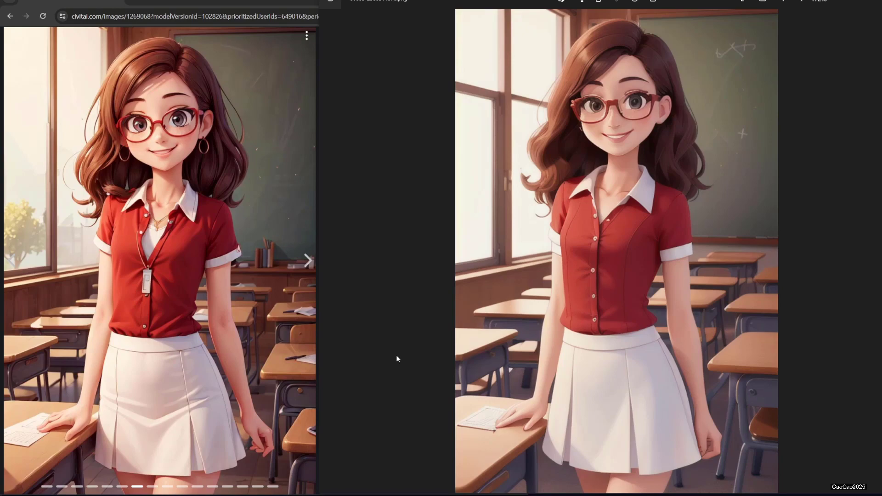
pyautogui.moveTo(397, 363)
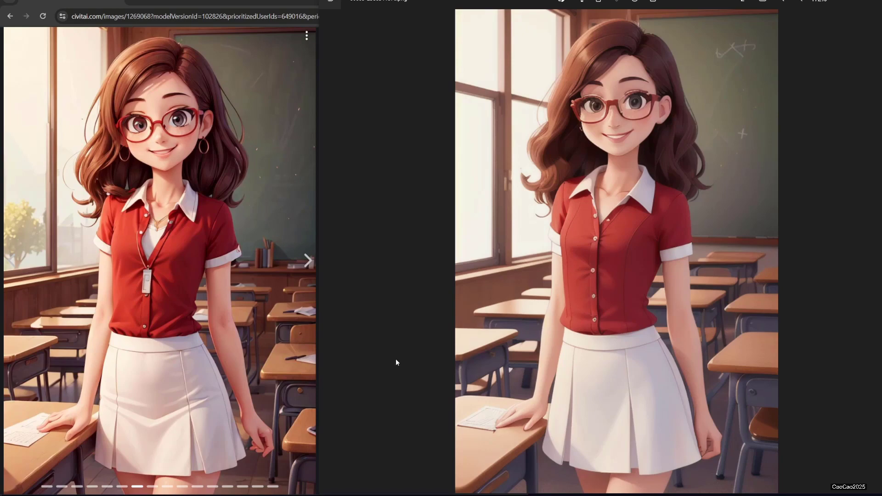
pyautogui.moveTo(393, 358)
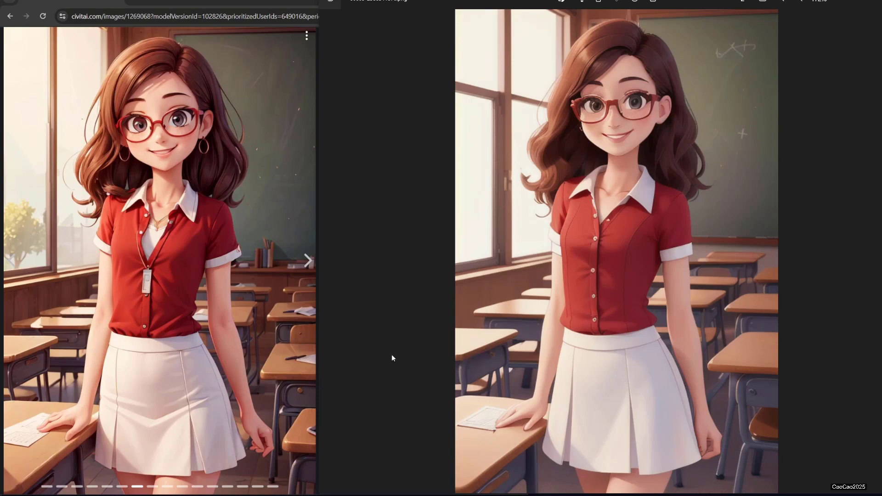